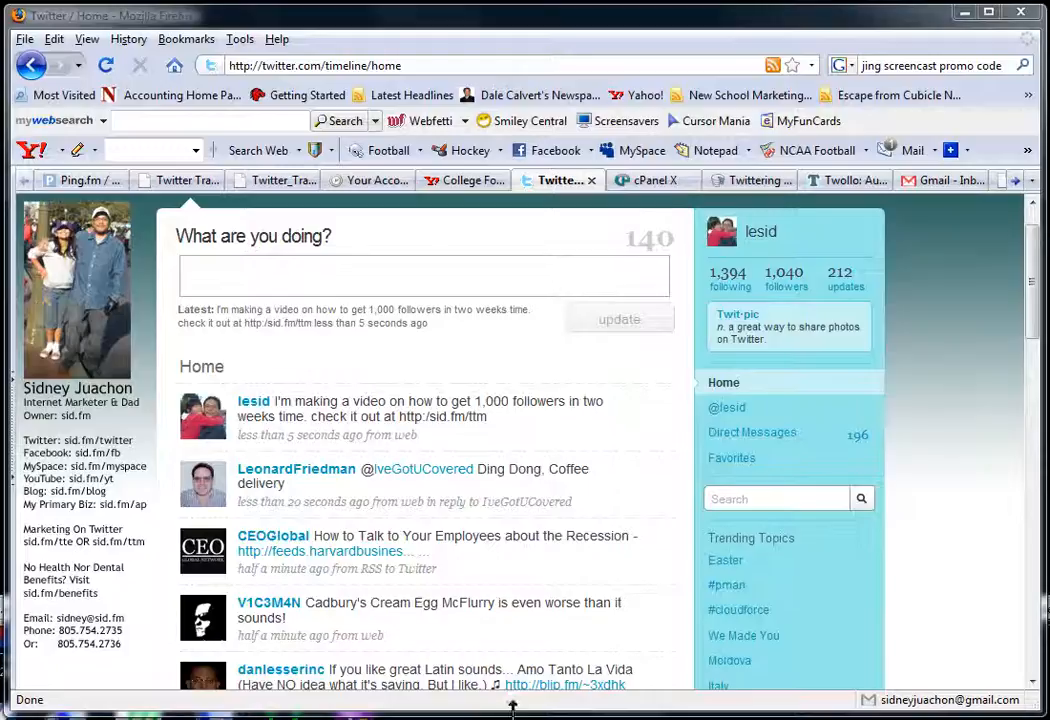
- Switch from the Twitter home timeline to the TweetLater 'Your Accounts' page
click(368, 180)
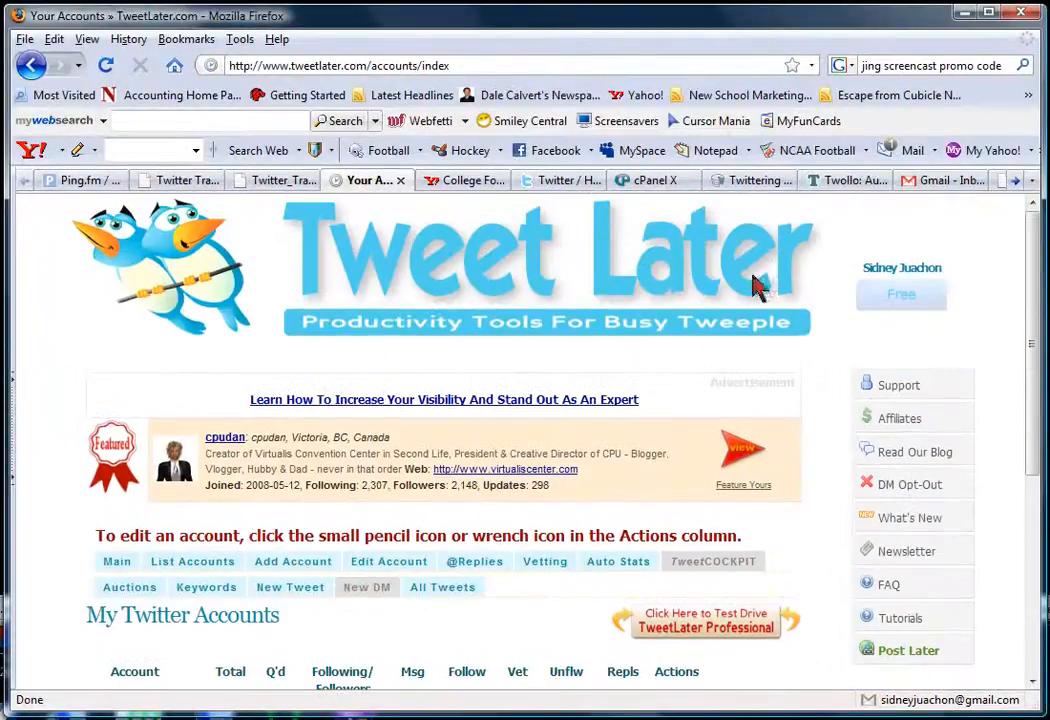
mouse_move(530, 275)
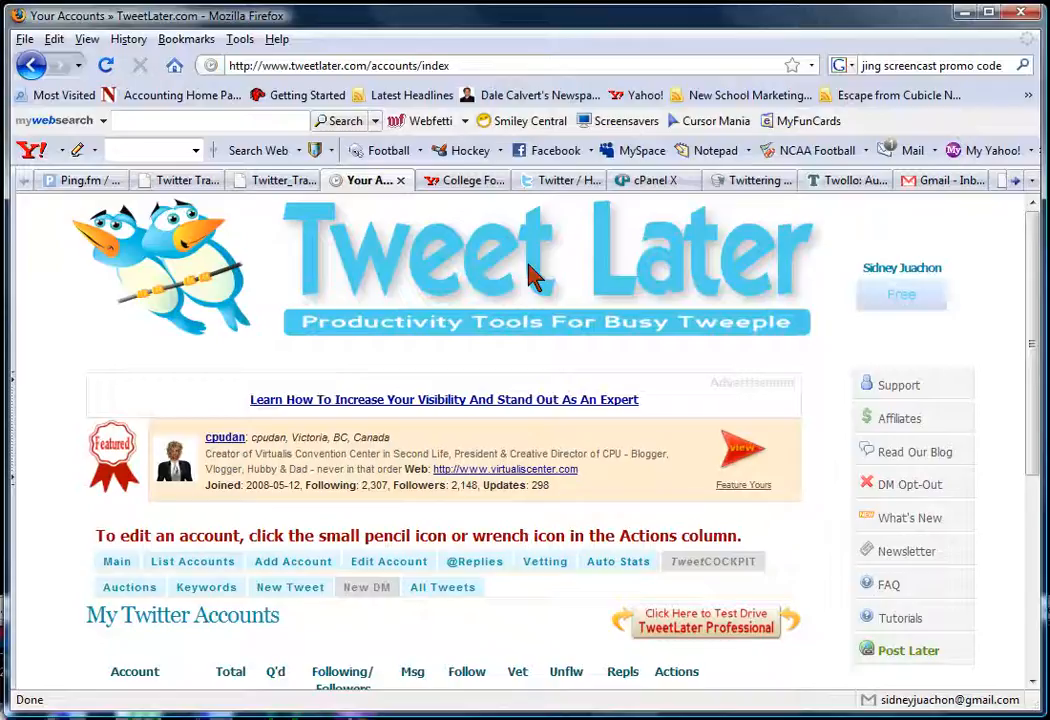
mouse_move(673, 280)
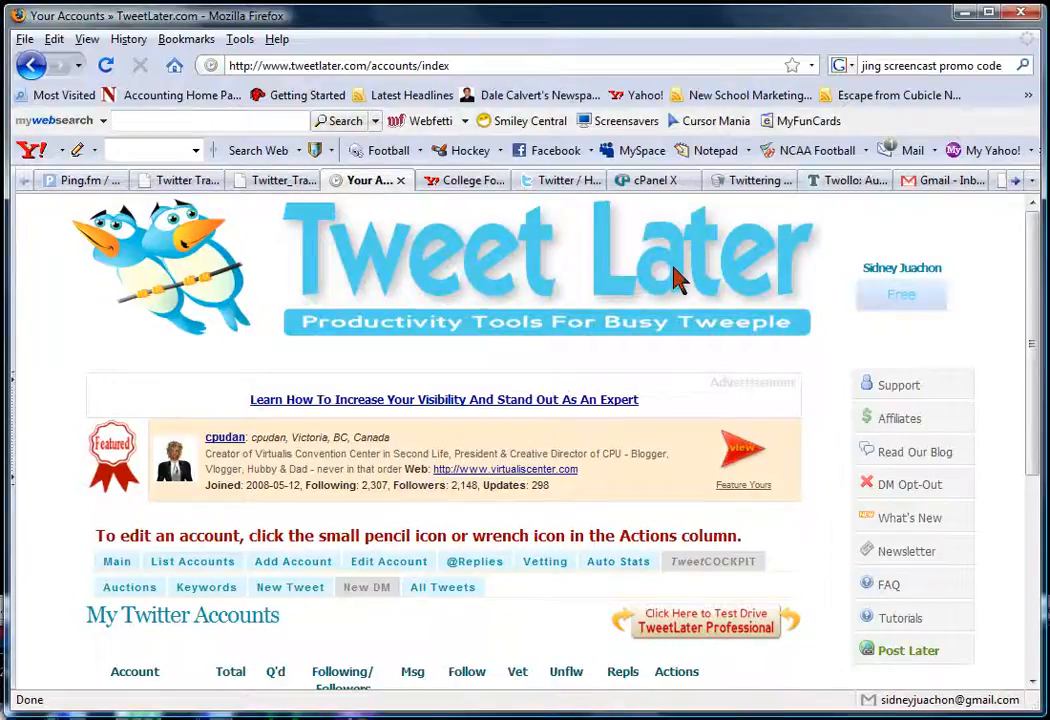
- Look over the three listed Twitter accounts and go to the New Tweet page
scroll(down, 3)
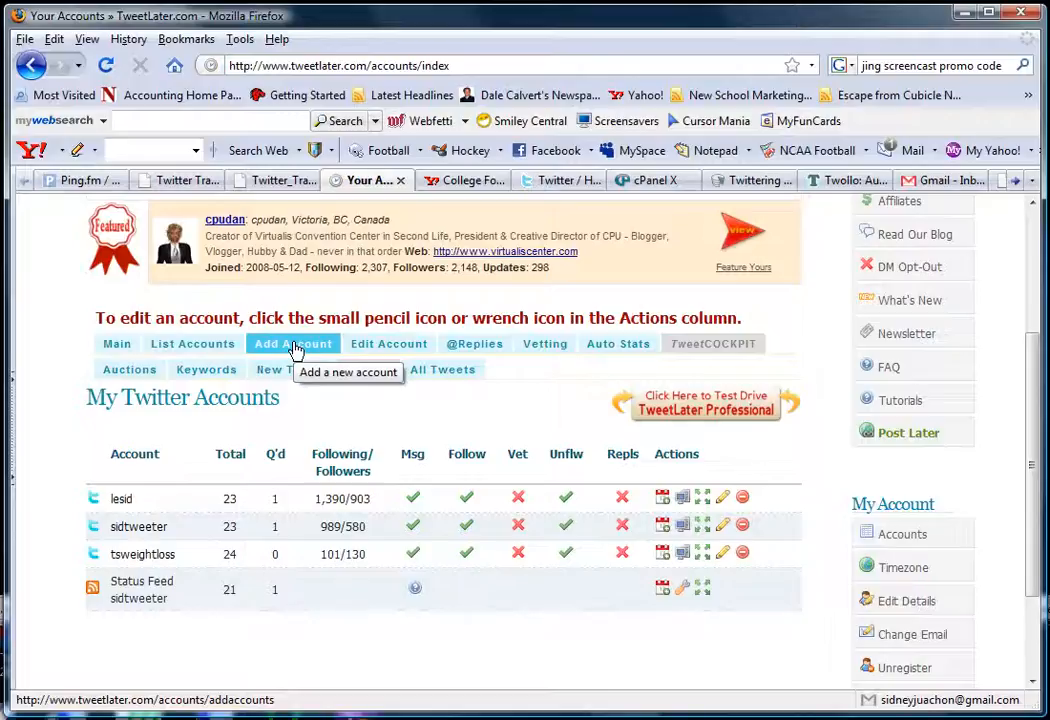
scroll(up, 3)
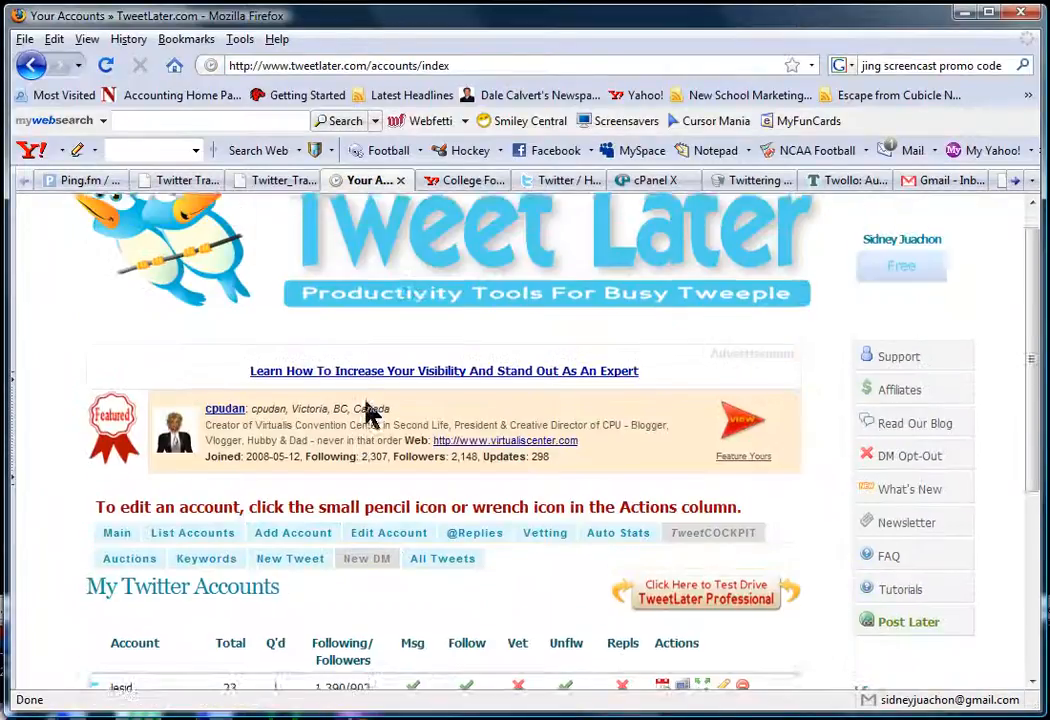
scroll(down, 3)
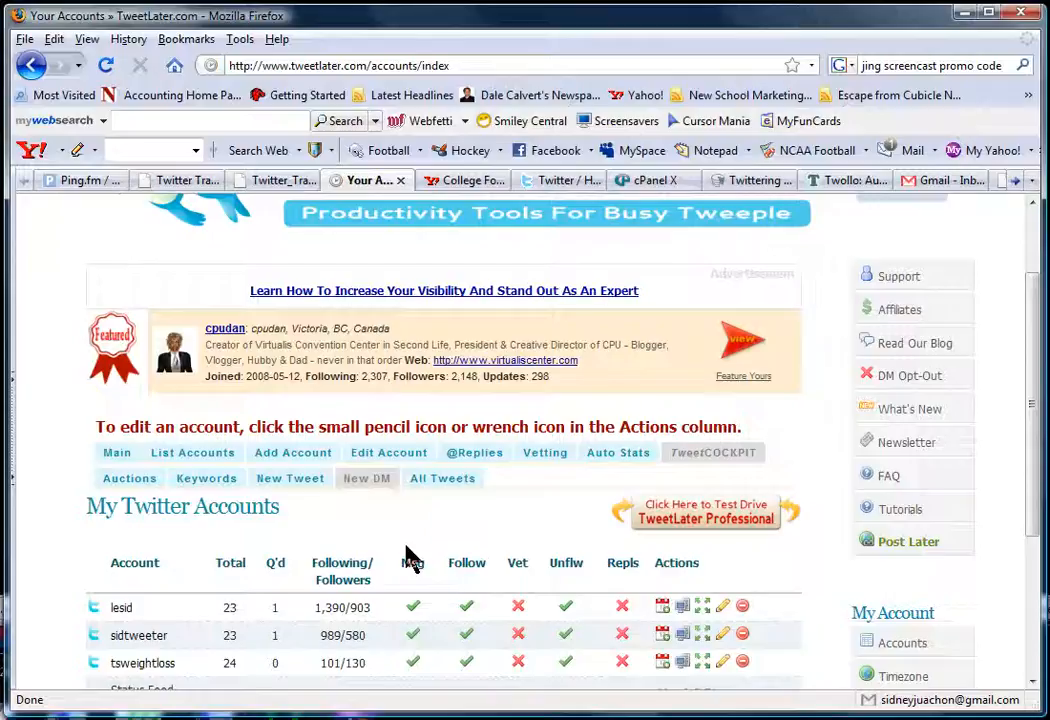
click(290, 478)
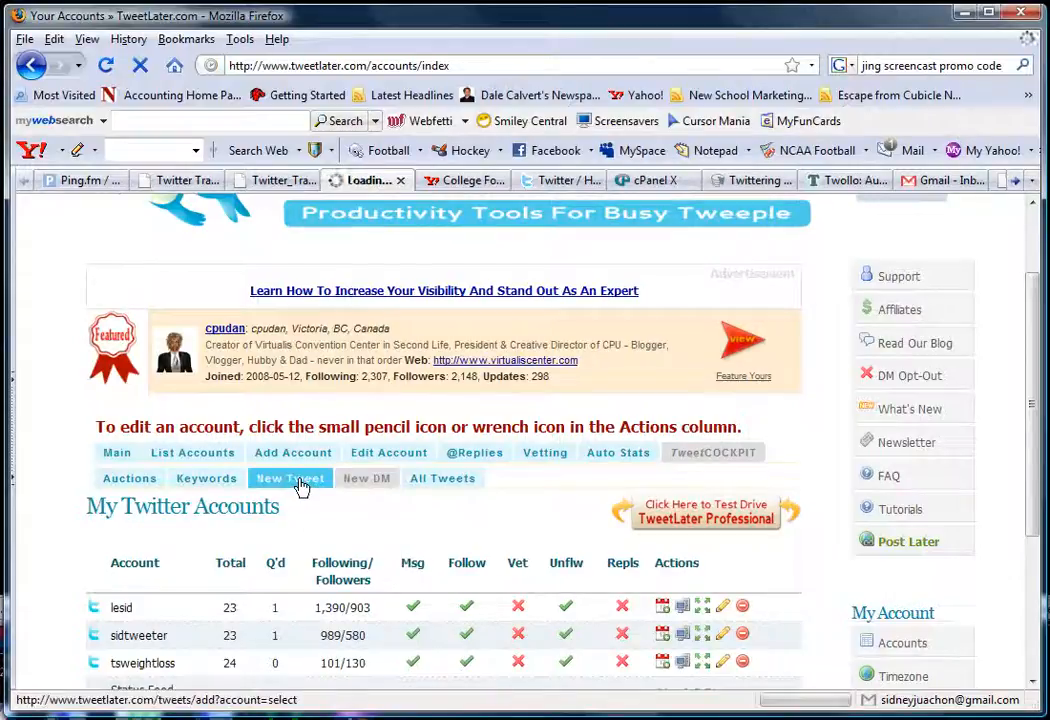
- Load the New Tweet page and scroll down to the empty tweet form
click(290, 478)
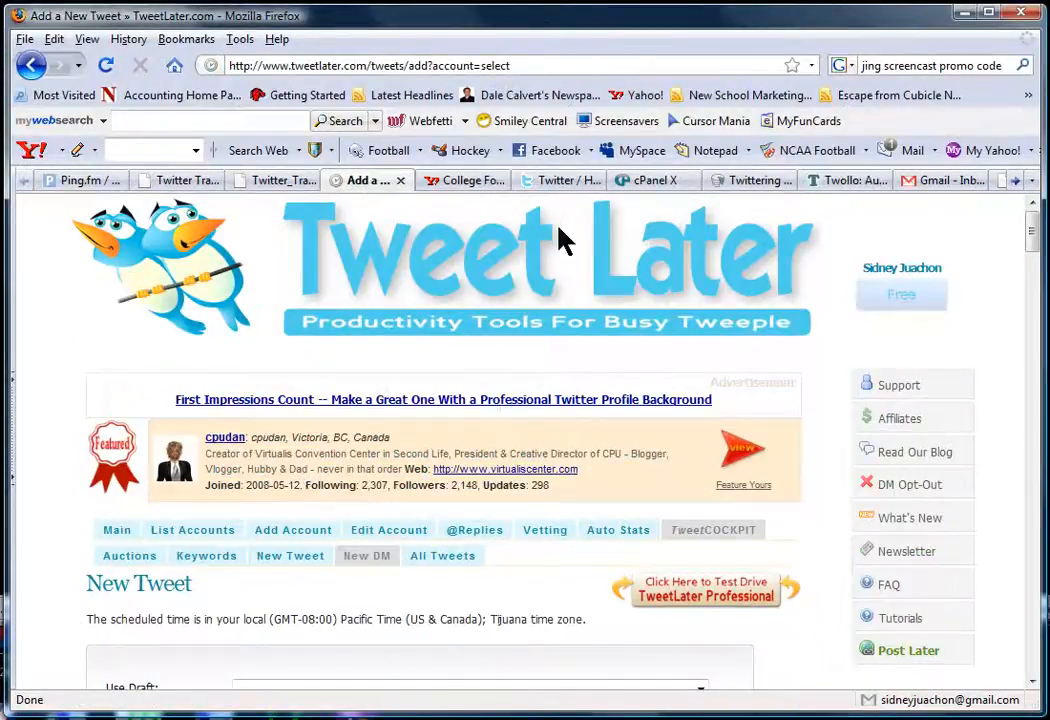
scroll(down, 3)
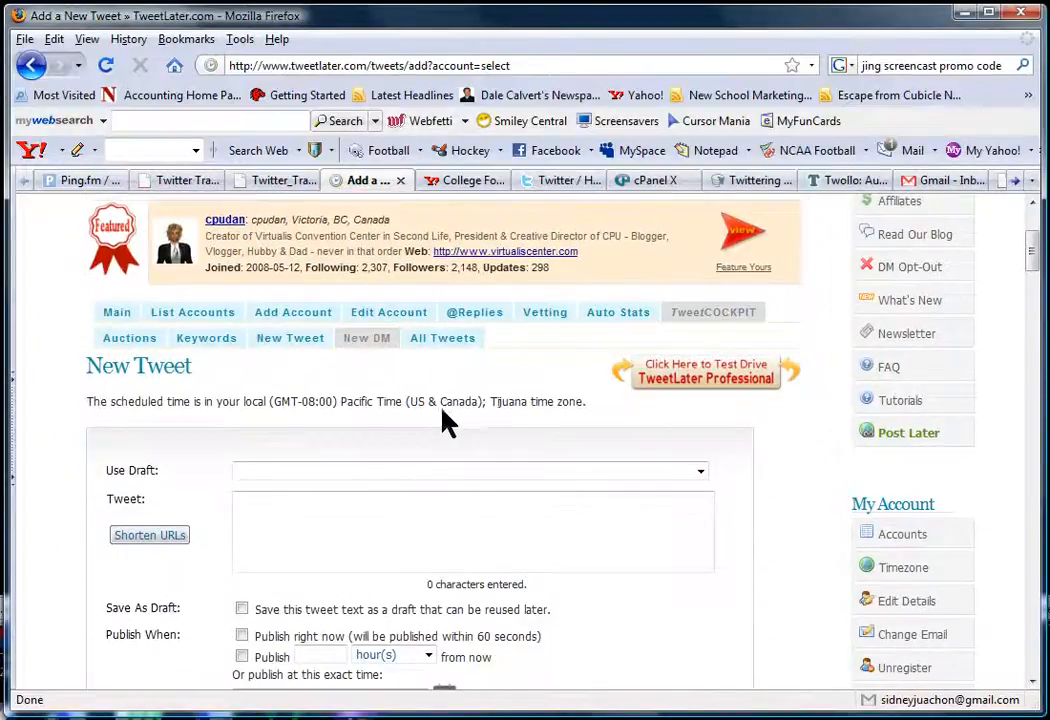
mouse_move(384, 521)
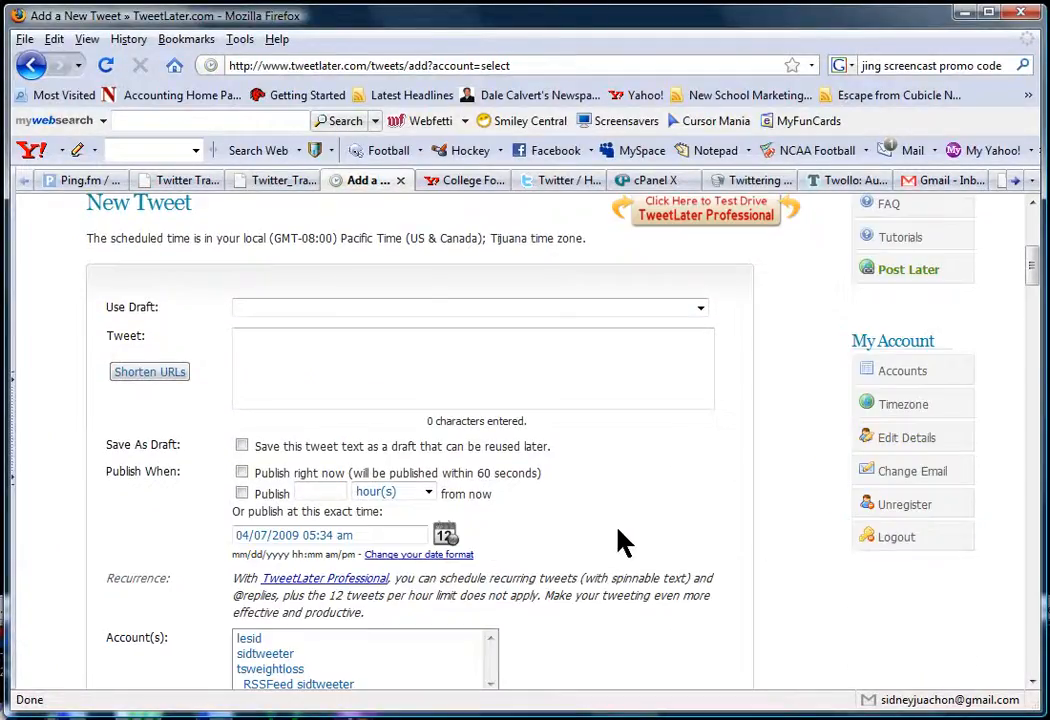
mouse_move(650, 500)
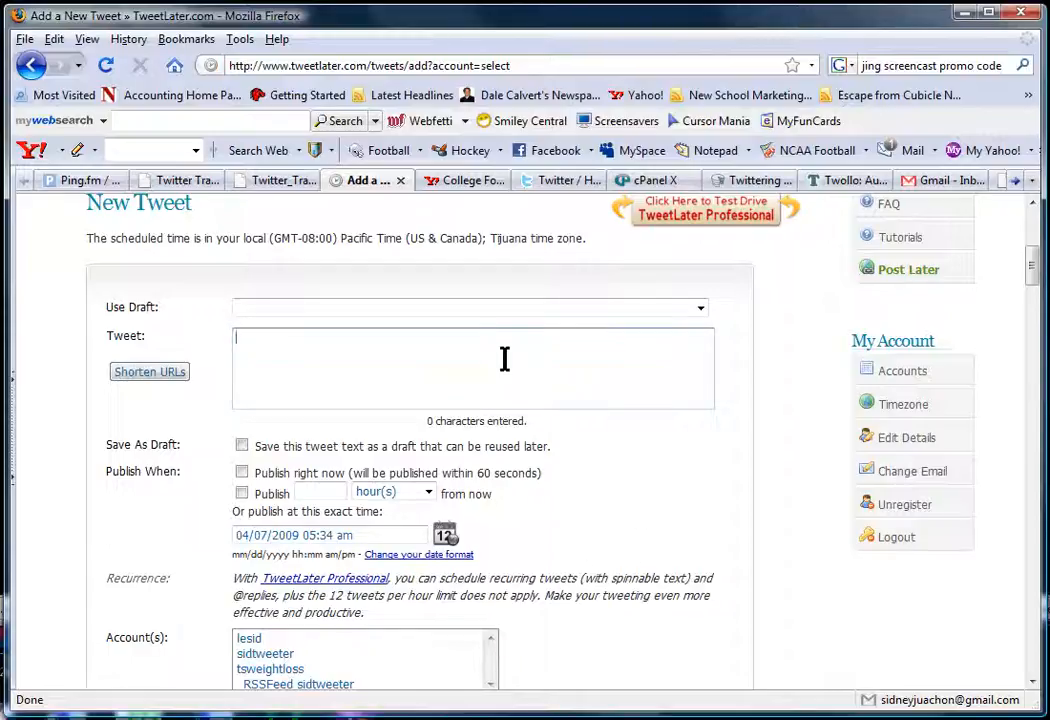
- Type the opening sentence about making videos on how to add more followers
text(I'm)
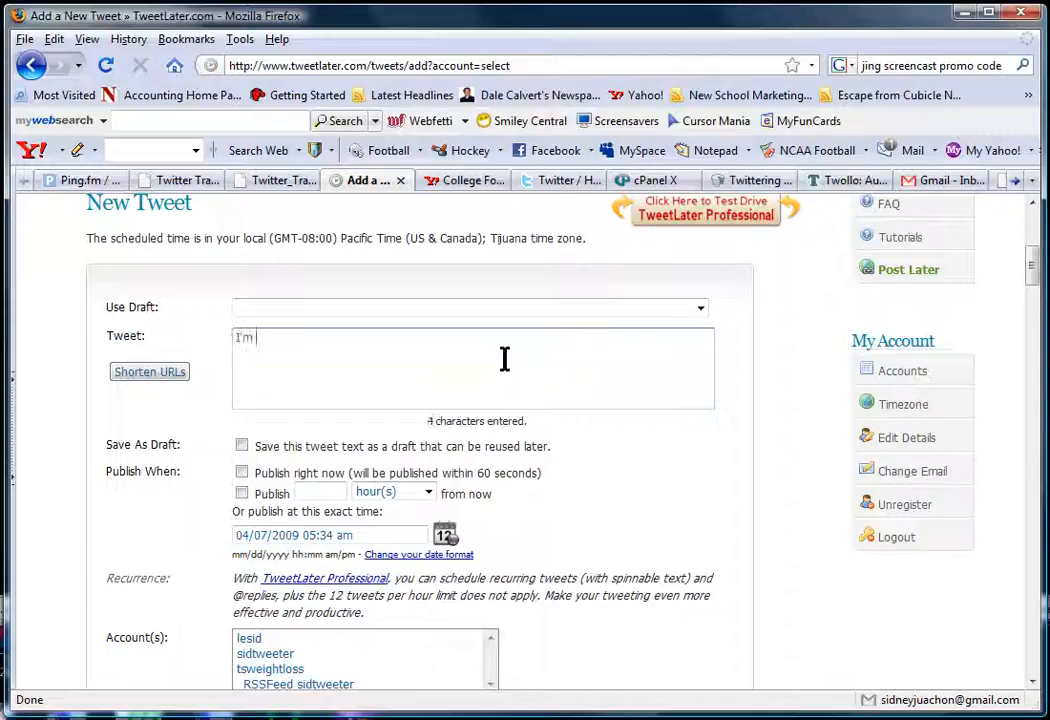
text(making videos on)
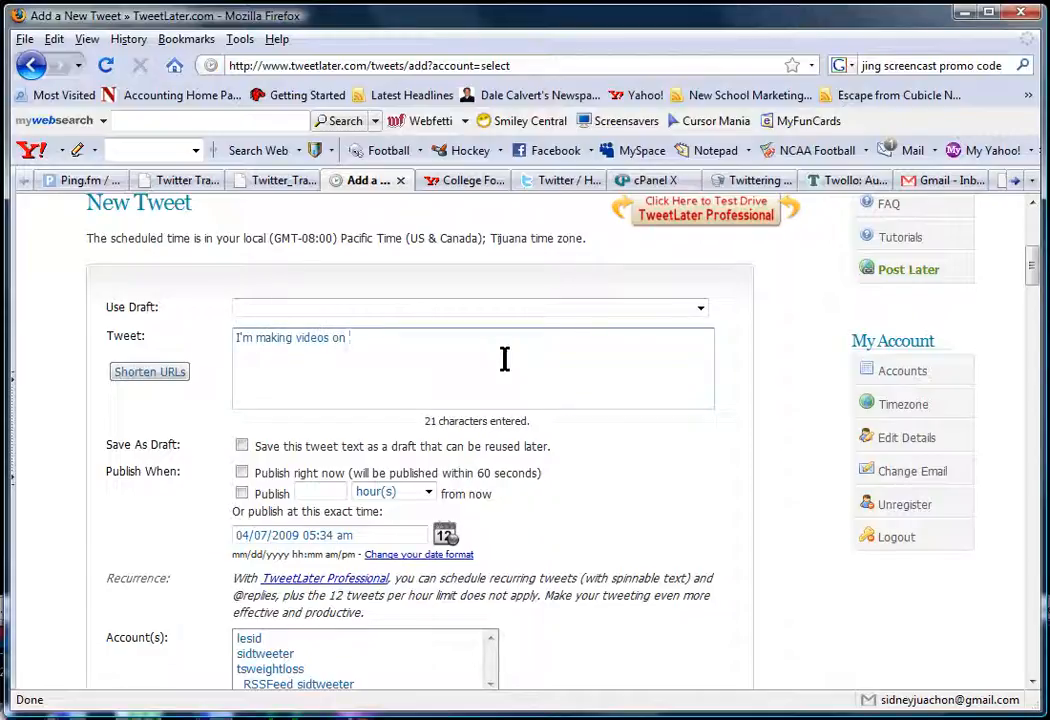
text(how to)
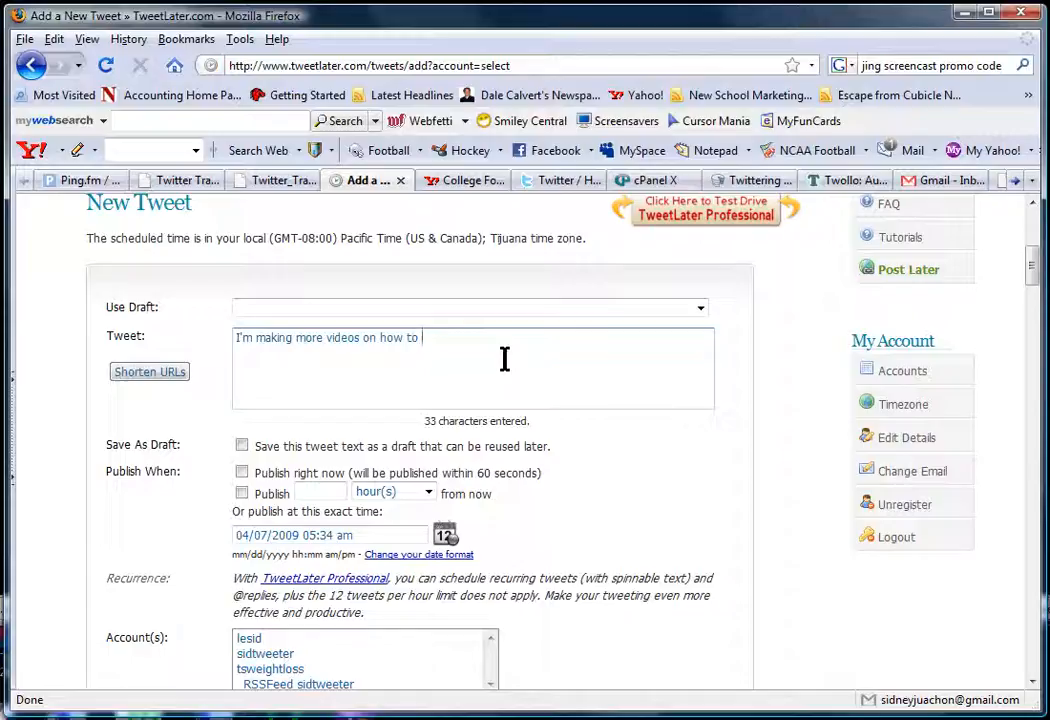
text(add more)
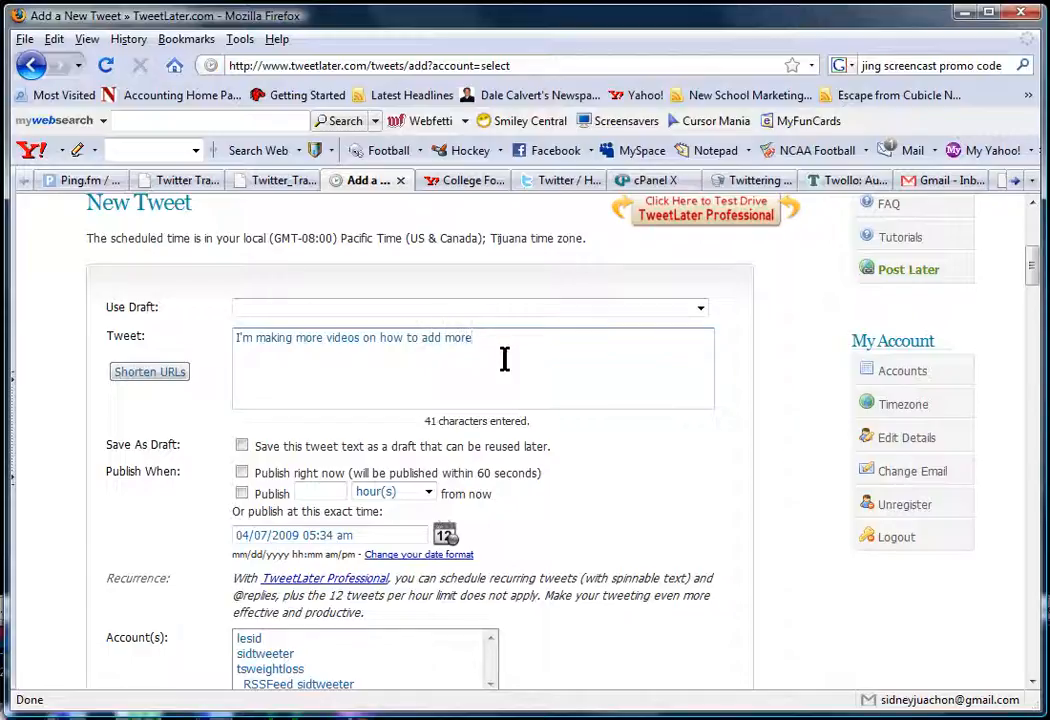
text(followers)
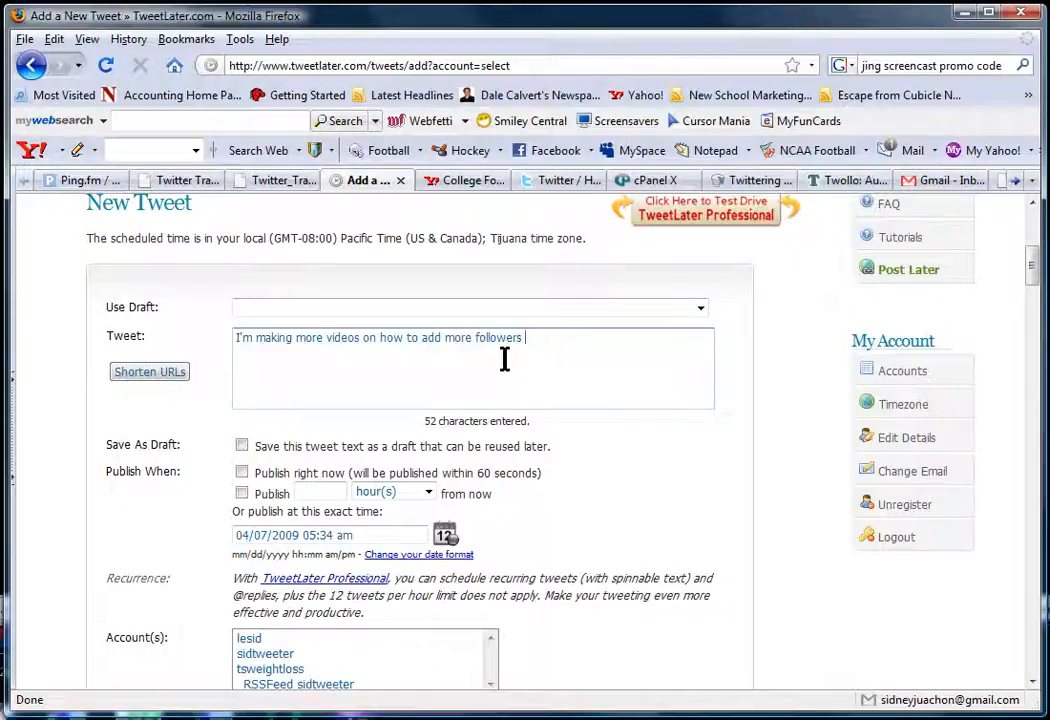
text(to)
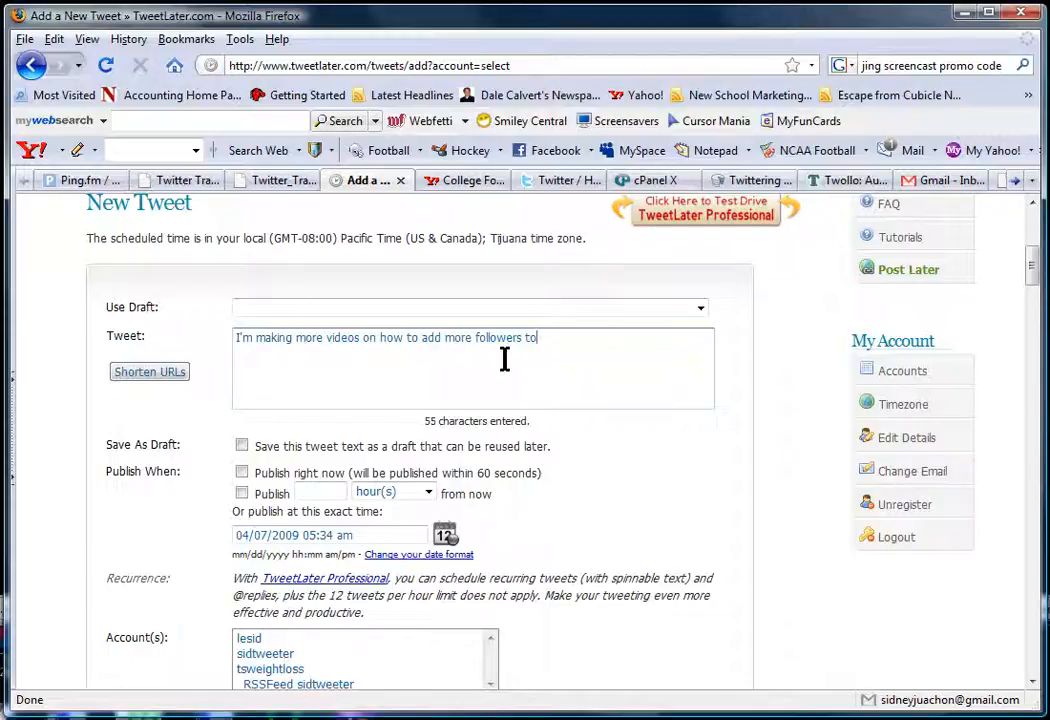
key(BackSpace)
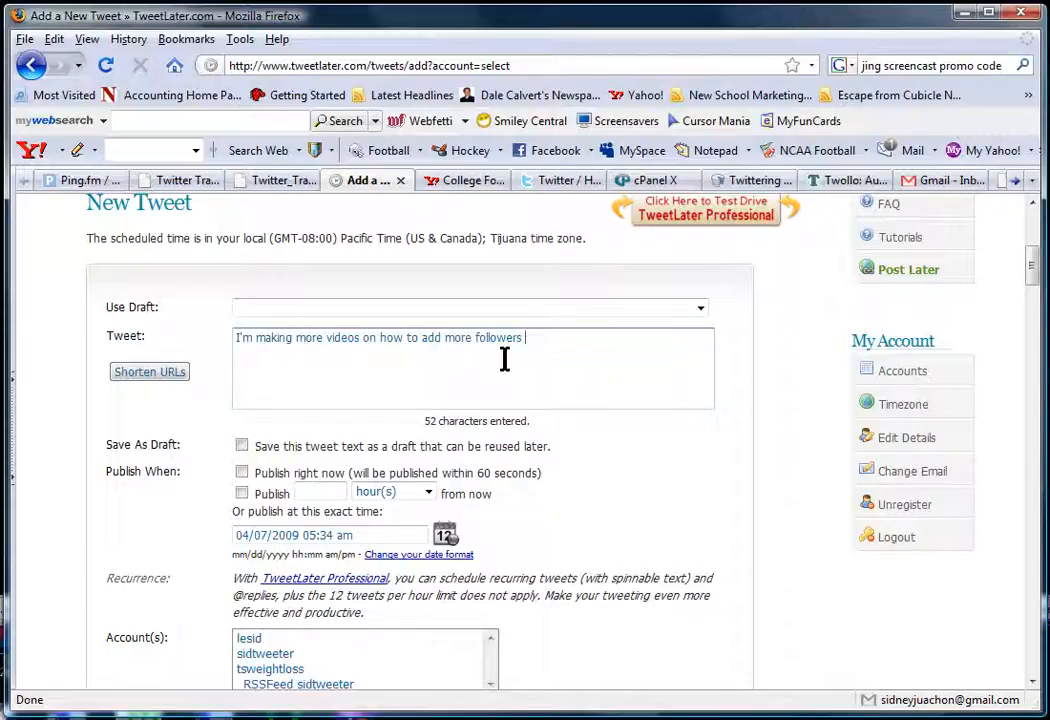
key(BackSpace)
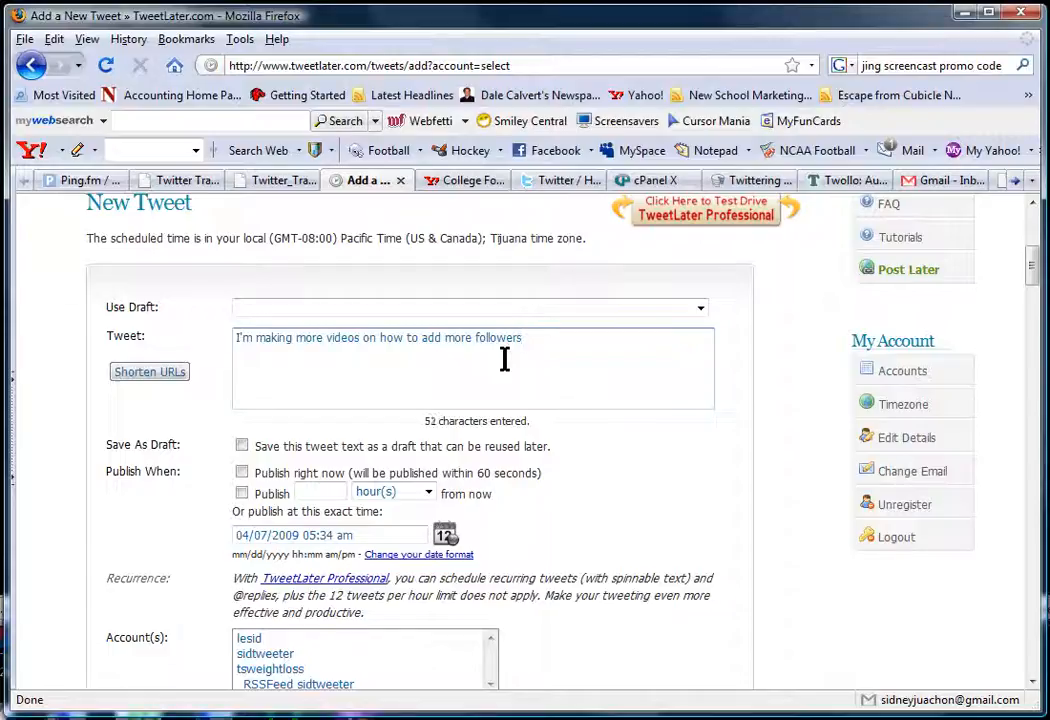
text(.)
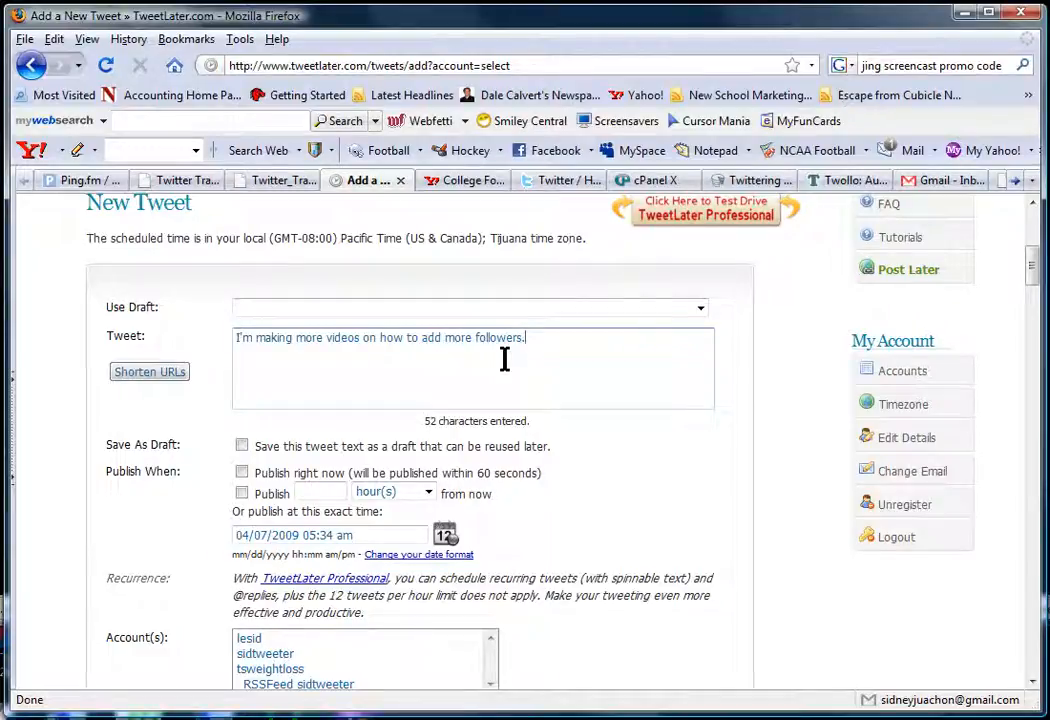
text(" ")
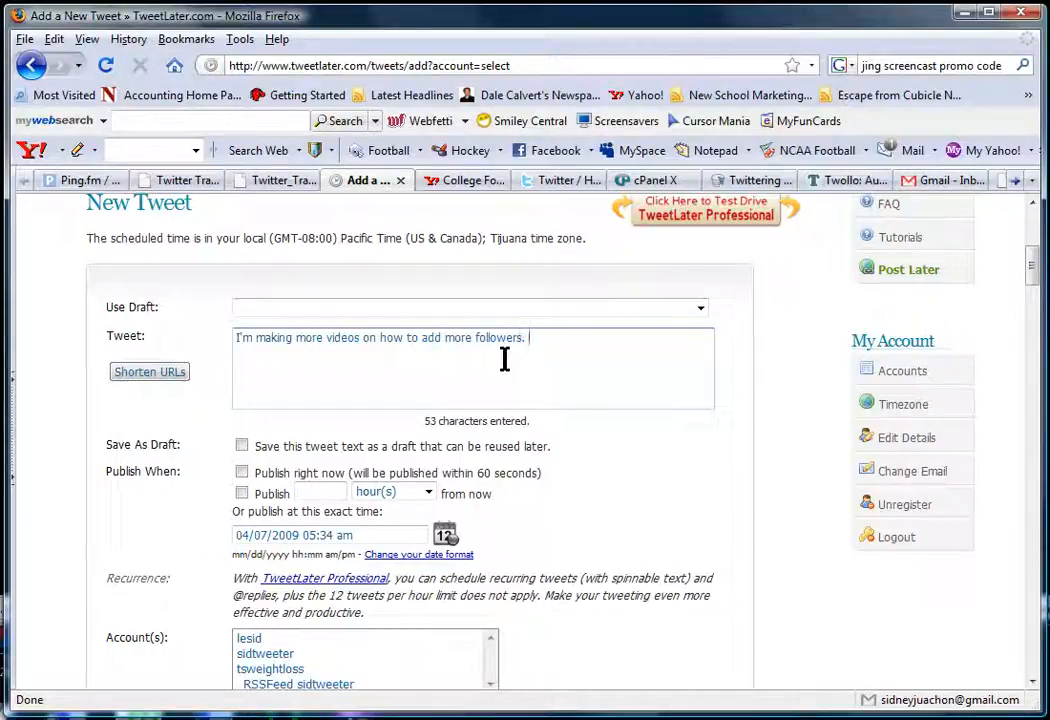
- Add that you're already on part 2, using Jing Screencast
text(It will)
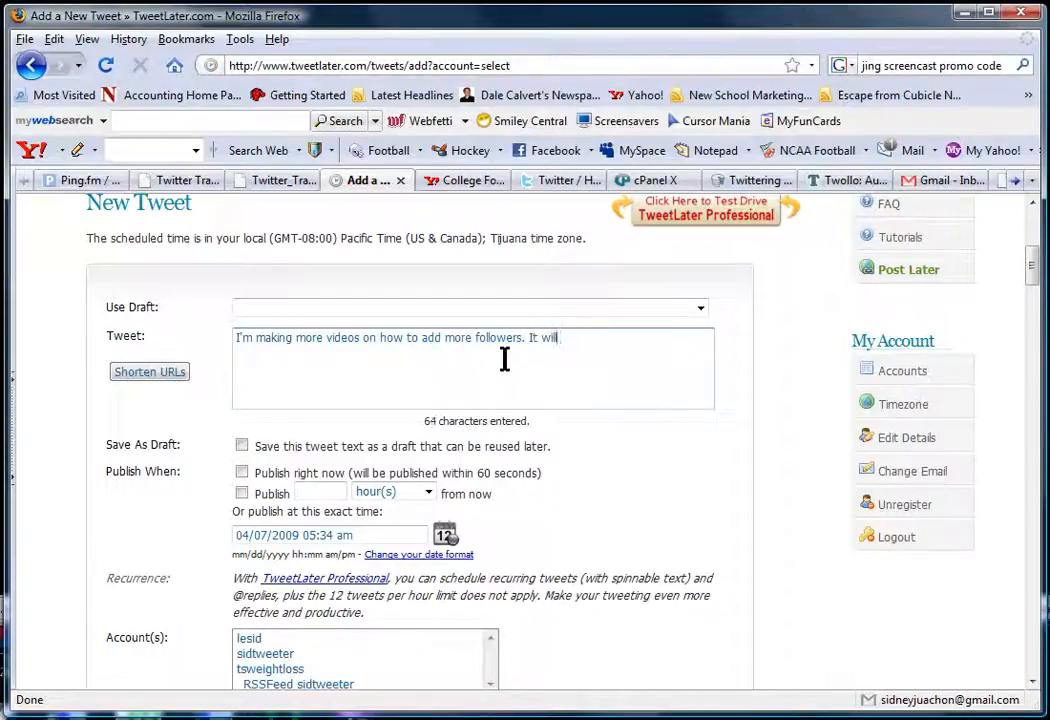
text(I'm)
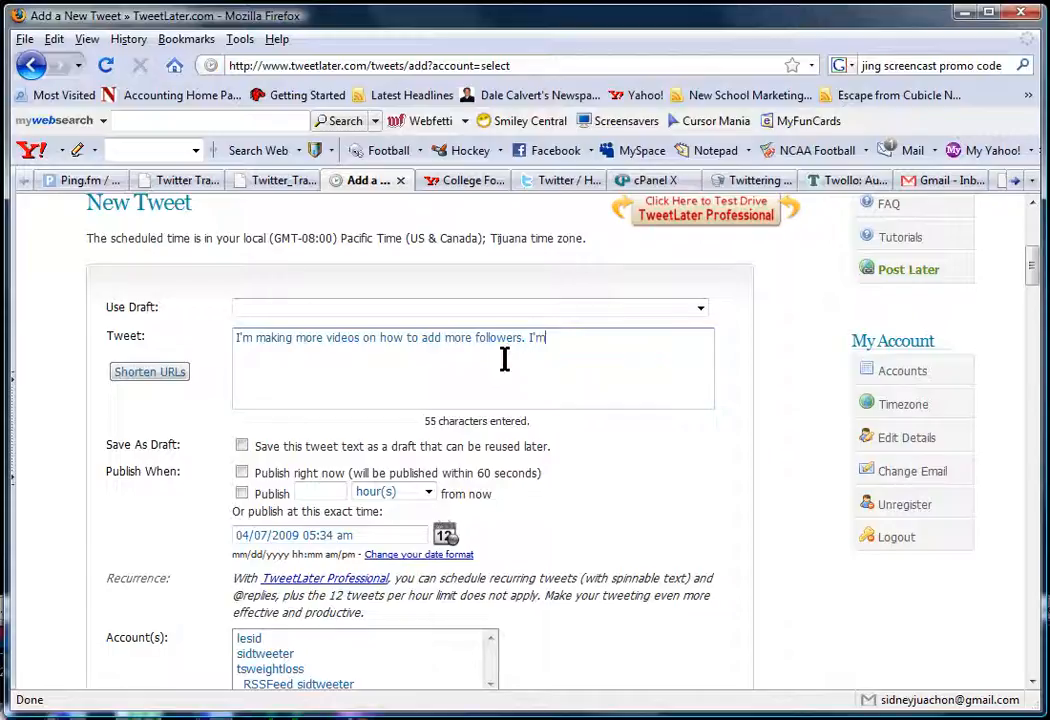
text(already on part 2 and)
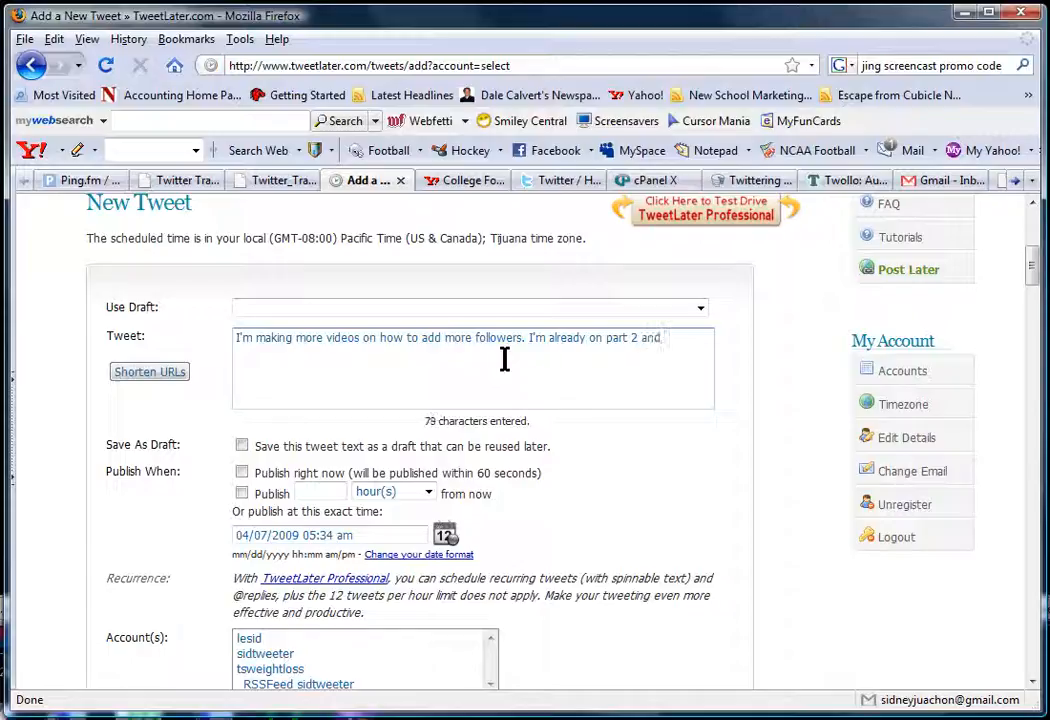
text(using Jing Scree)
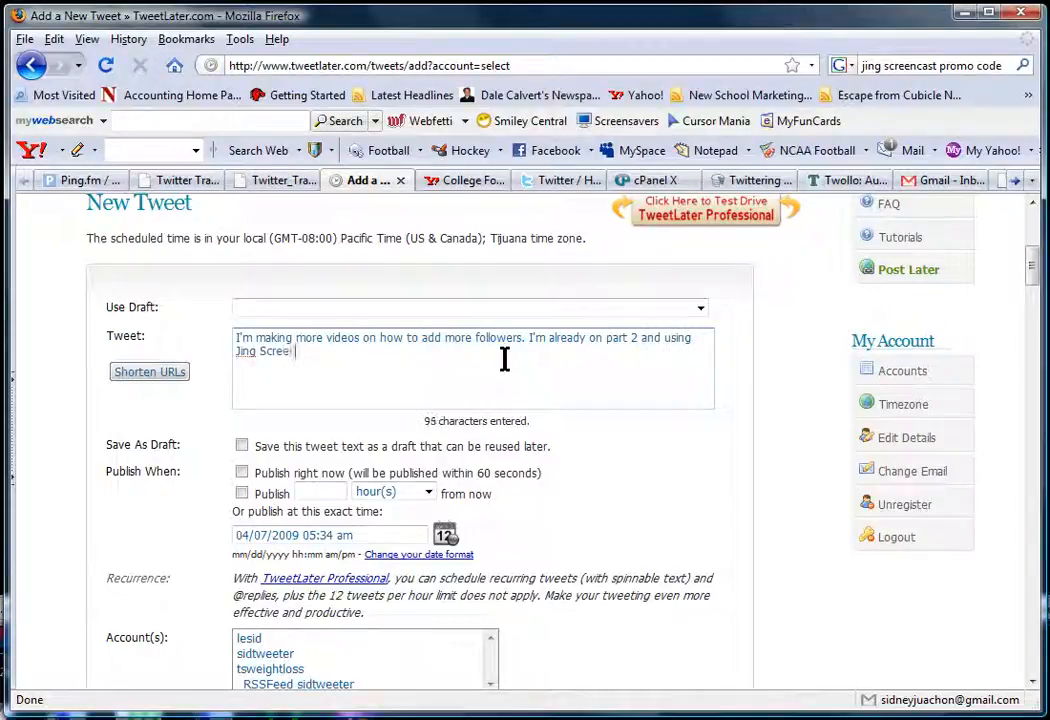
text(ncast)
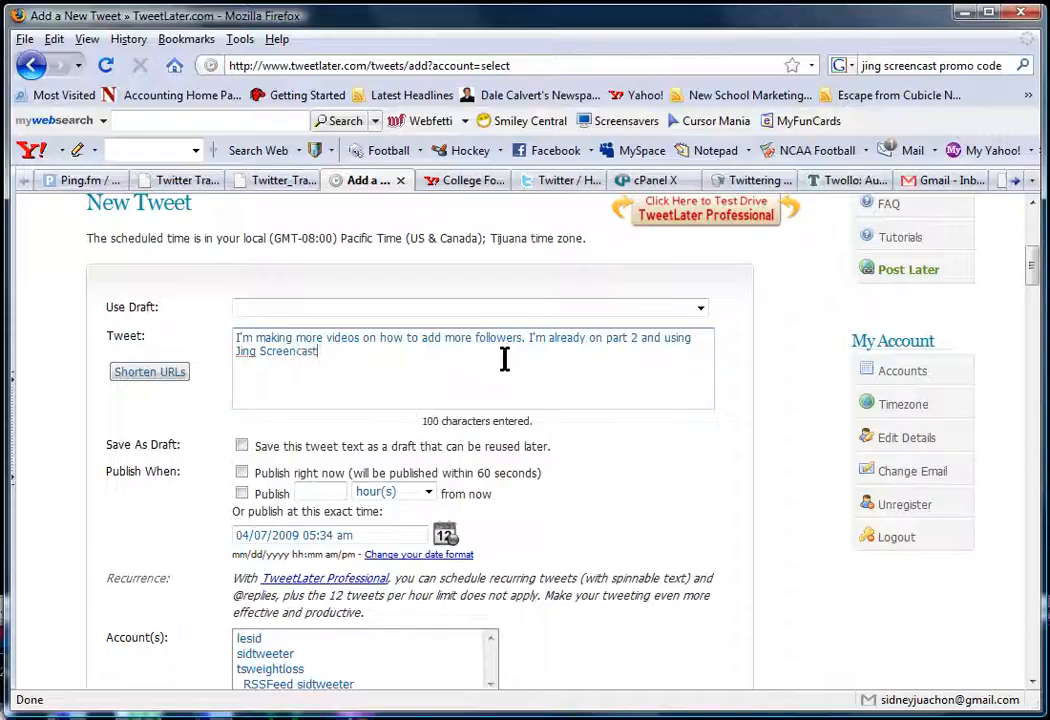
text(.)
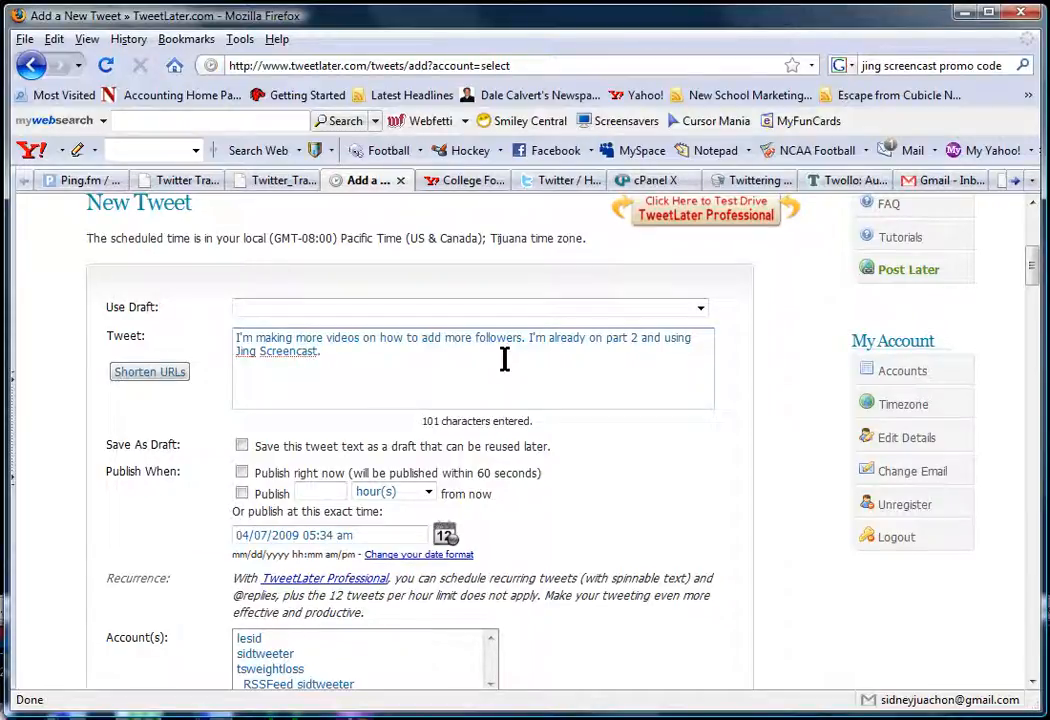
mouse_move(385, 385)
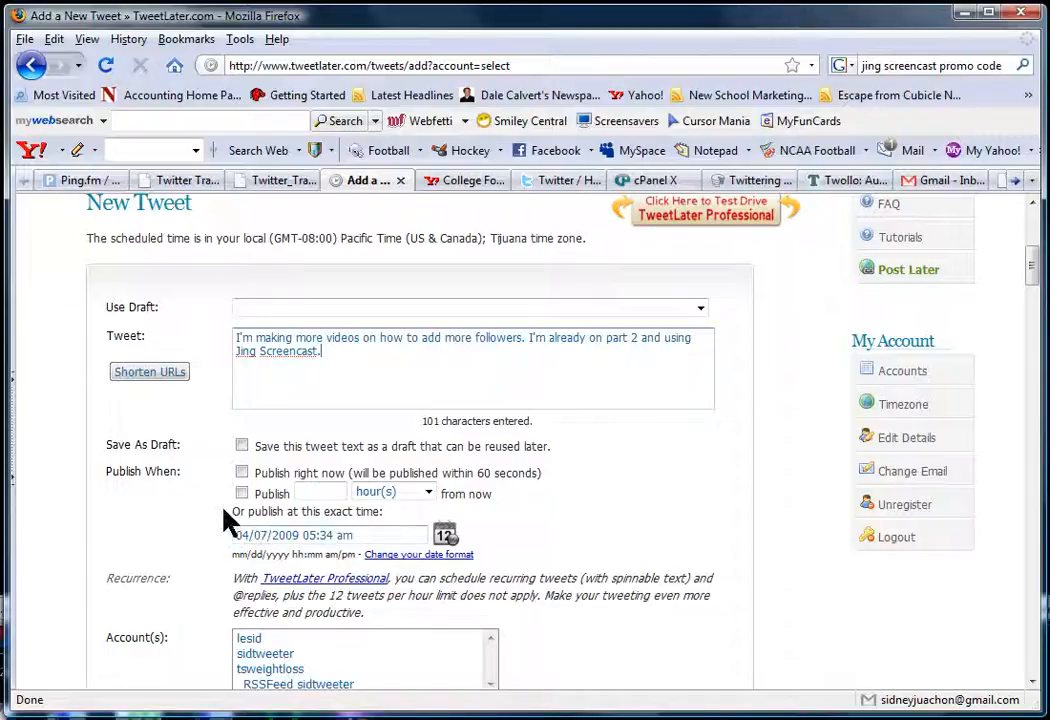
mouse_move(205, 525)
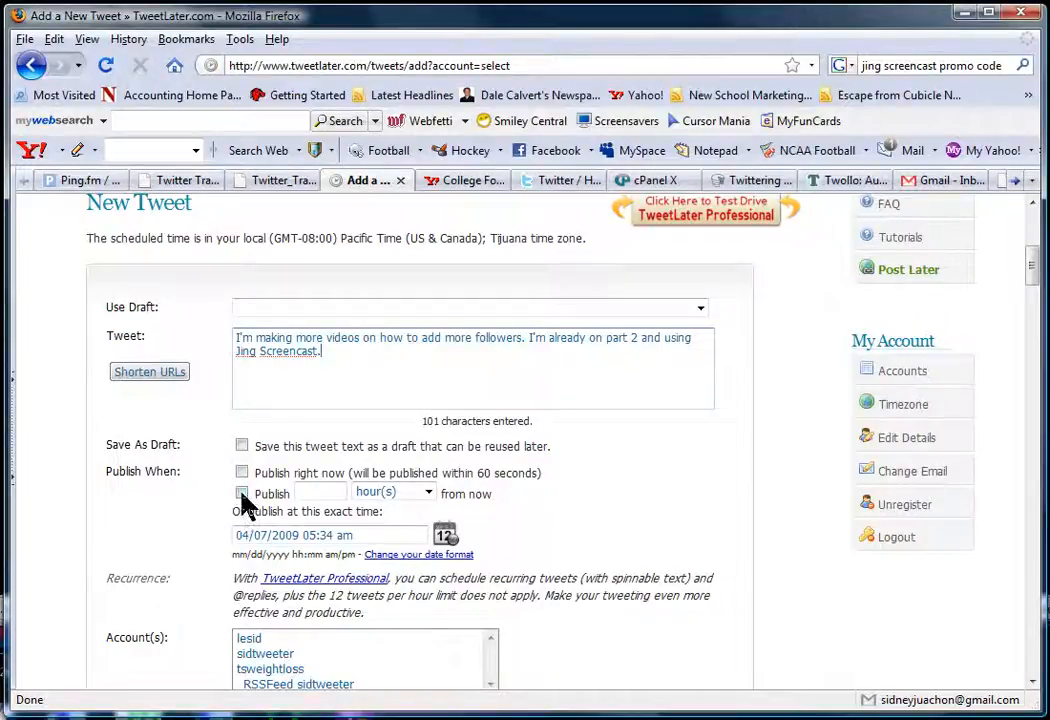
- Schedule the tweet to publish 15 minutes from now
click(241, 493)
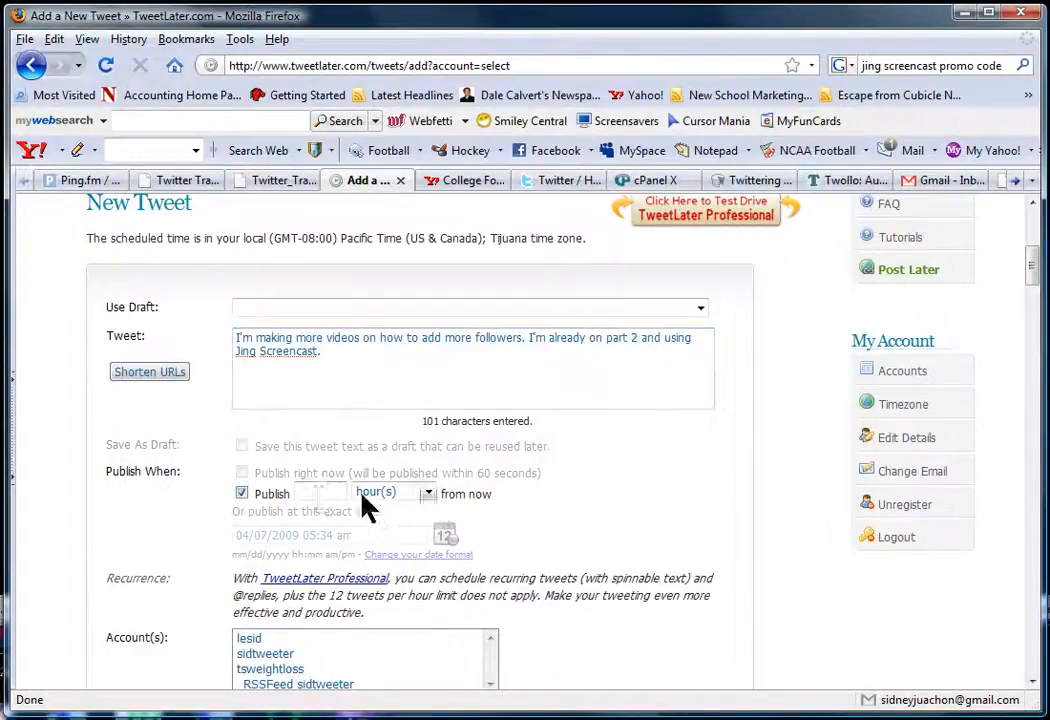
click(428, 454)
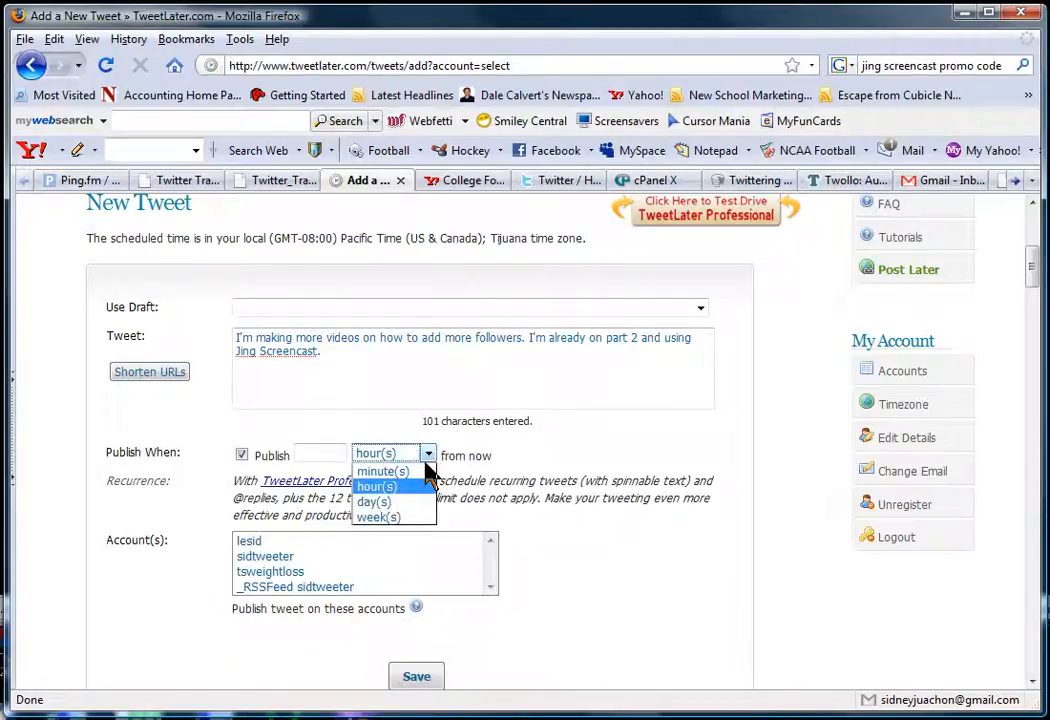
click(382, 471)
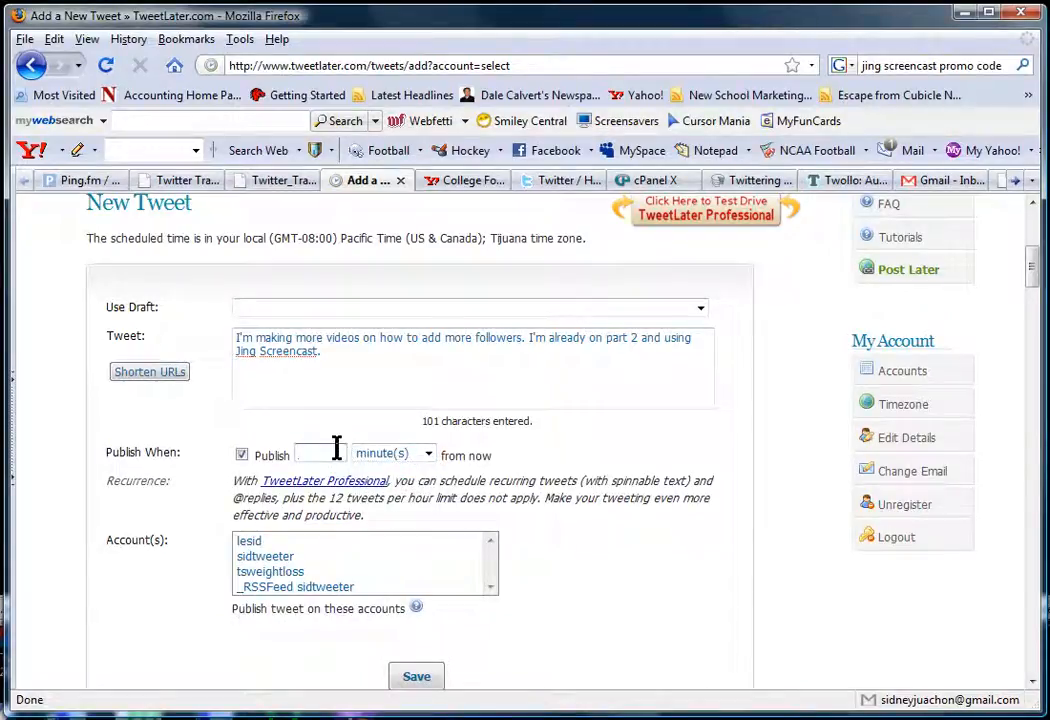
text(15)
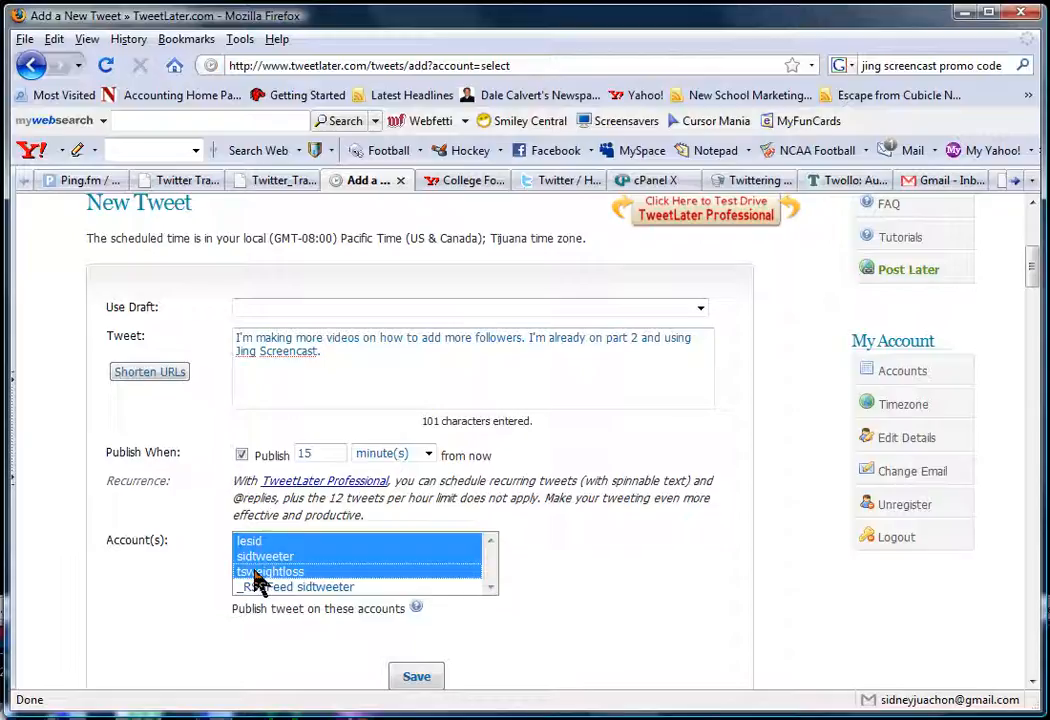
mouse_move(378, 635)
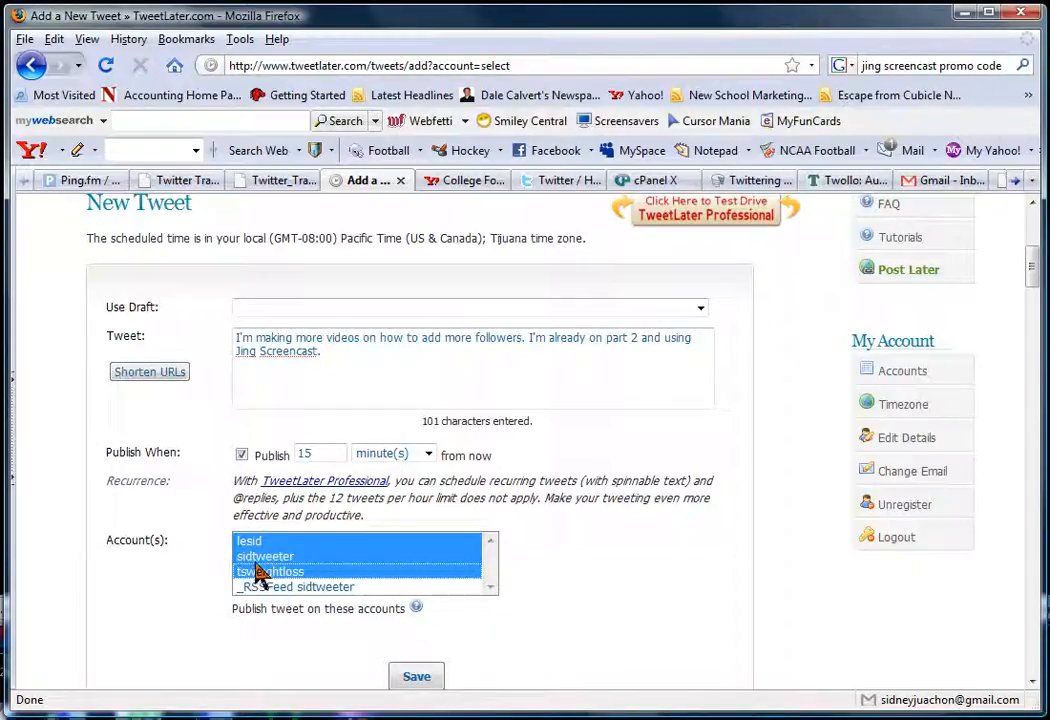
- Save the scheduled follower-videos tweet
click(416, 676)
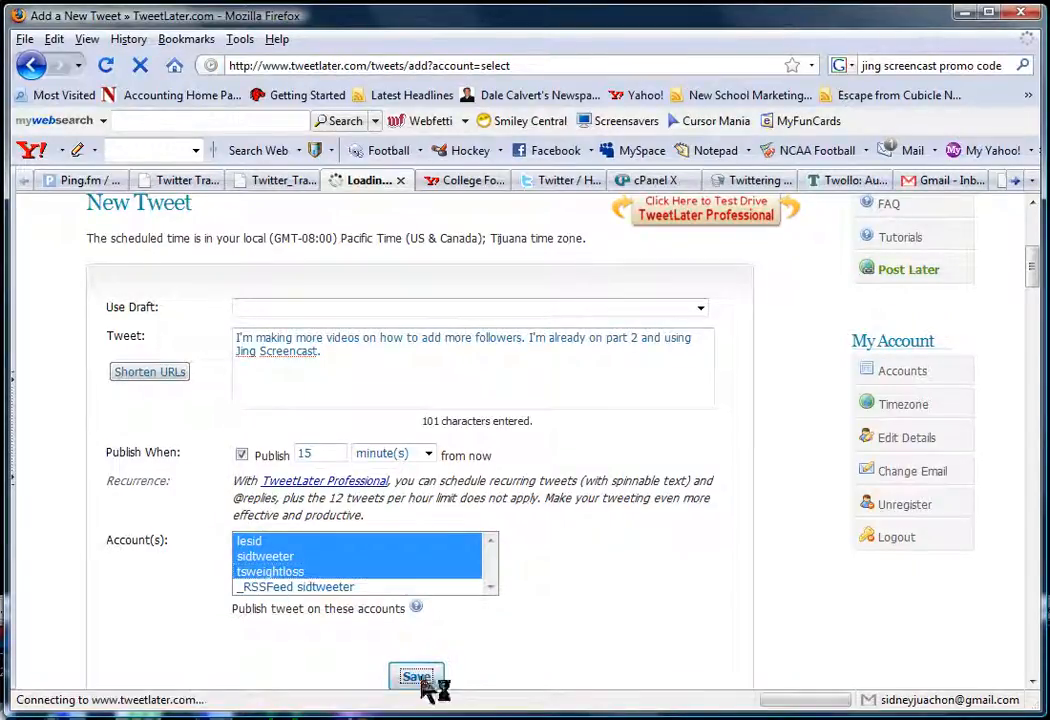
click(416, 676)
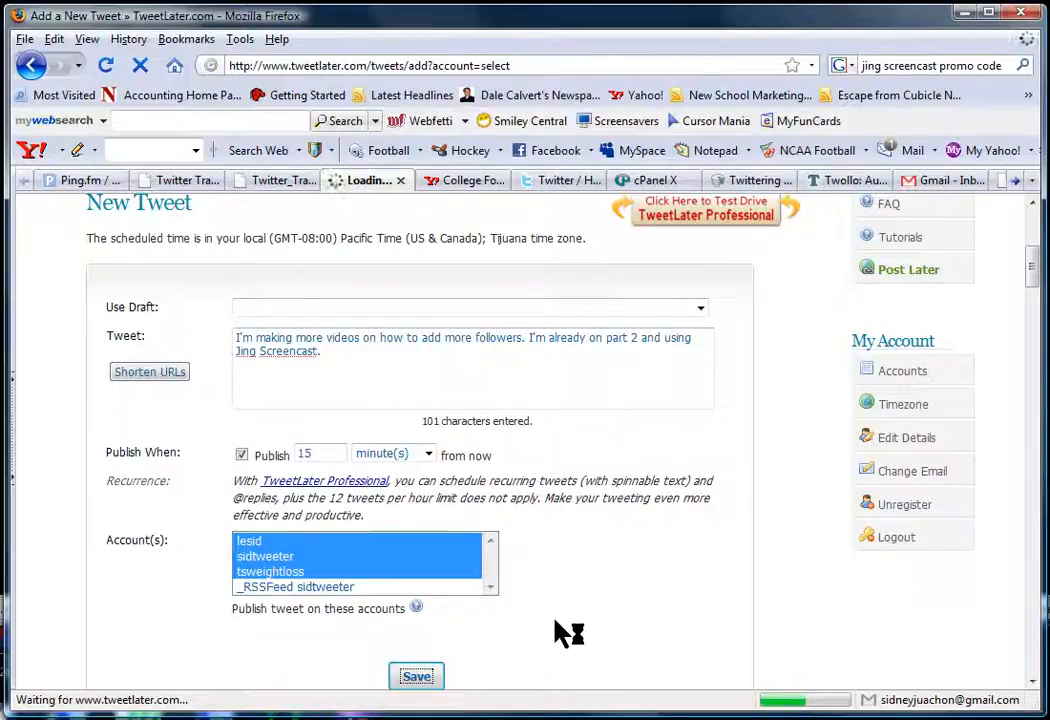
click(416, 676)
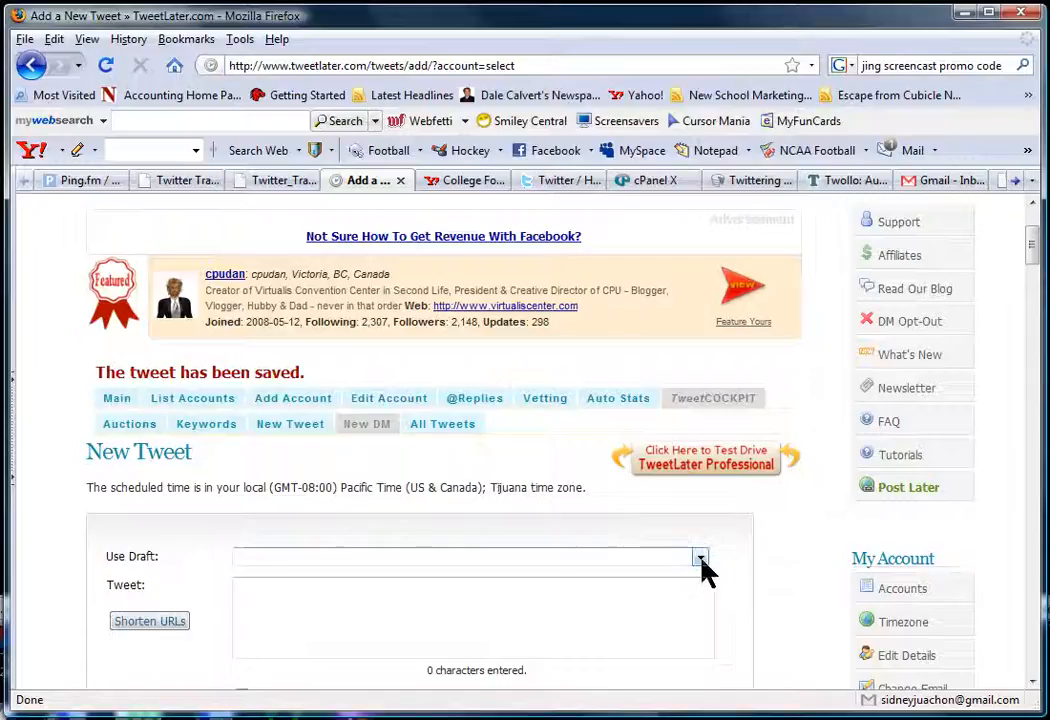
- Load the 'Before you start a business from home' draft into the tweet box
click(700, 557)
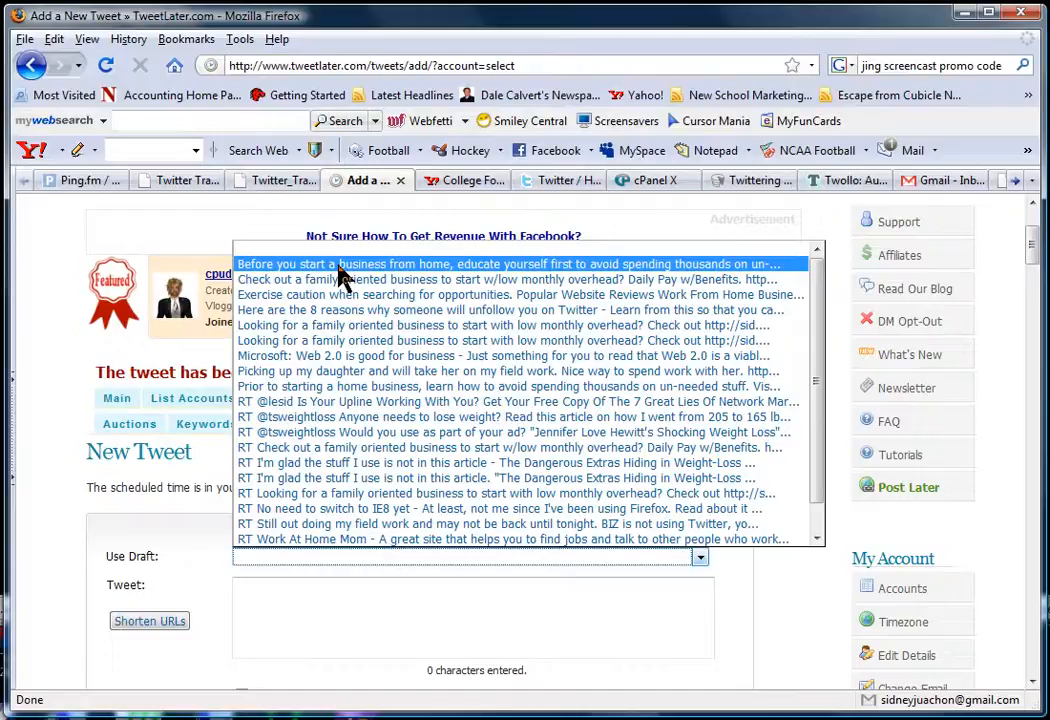
click(508, 264)
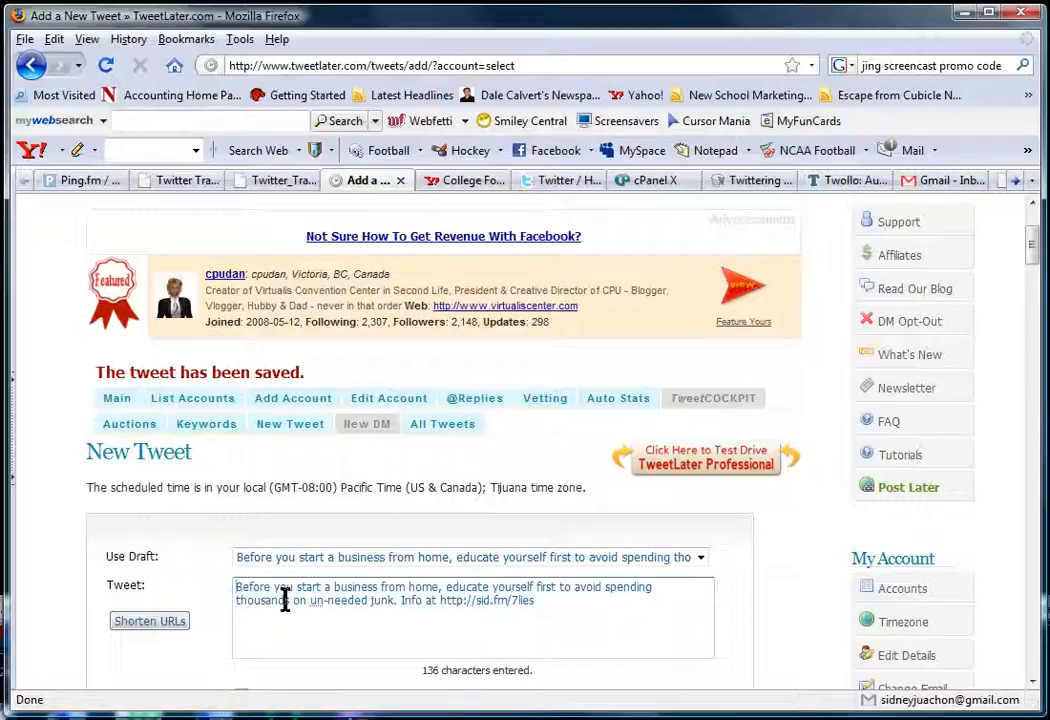
- Replace 'Before' with 'Prior' and 'educate yourself first' with 'learn how', then select 'junk'
double_click(252, 587)
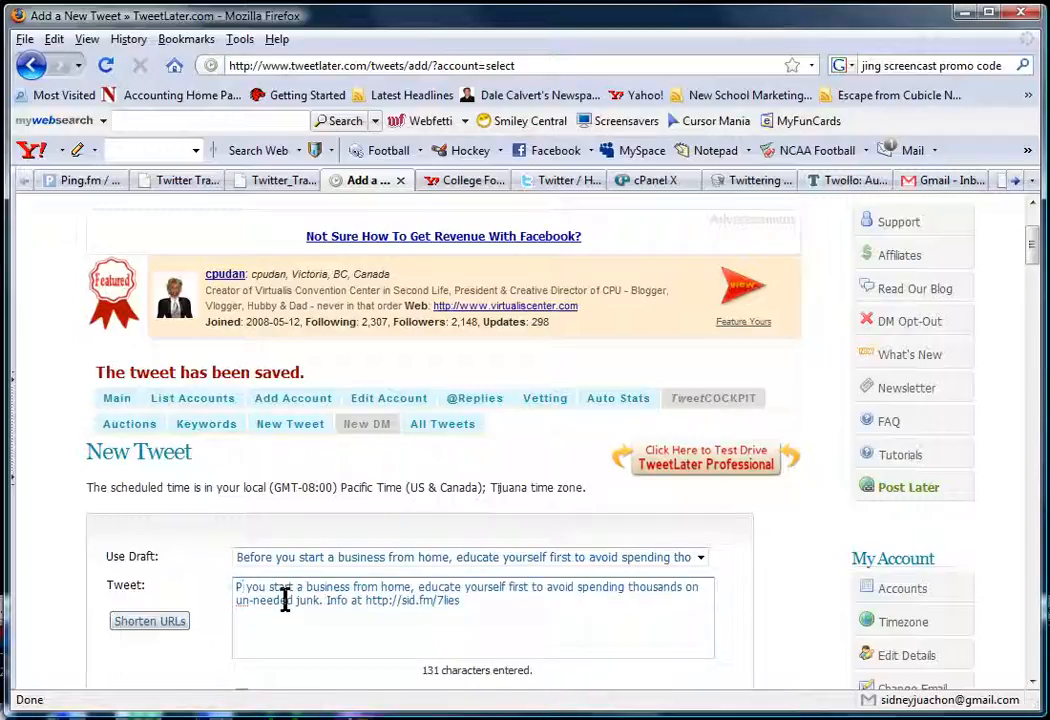
text(Prior)
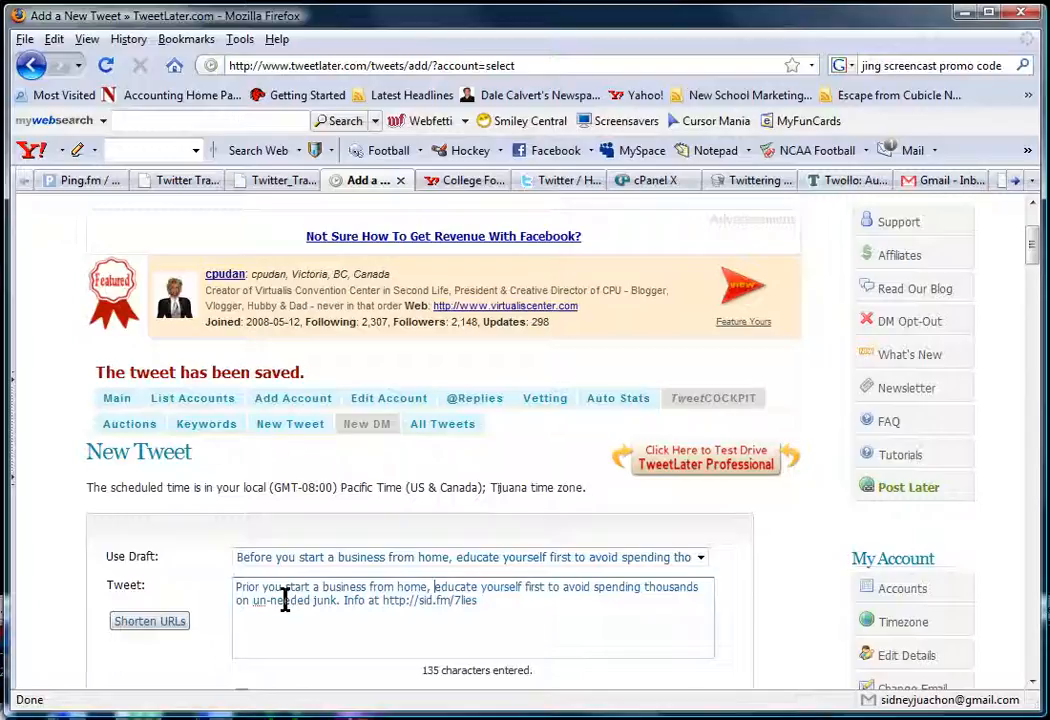
double_click(467, 587)
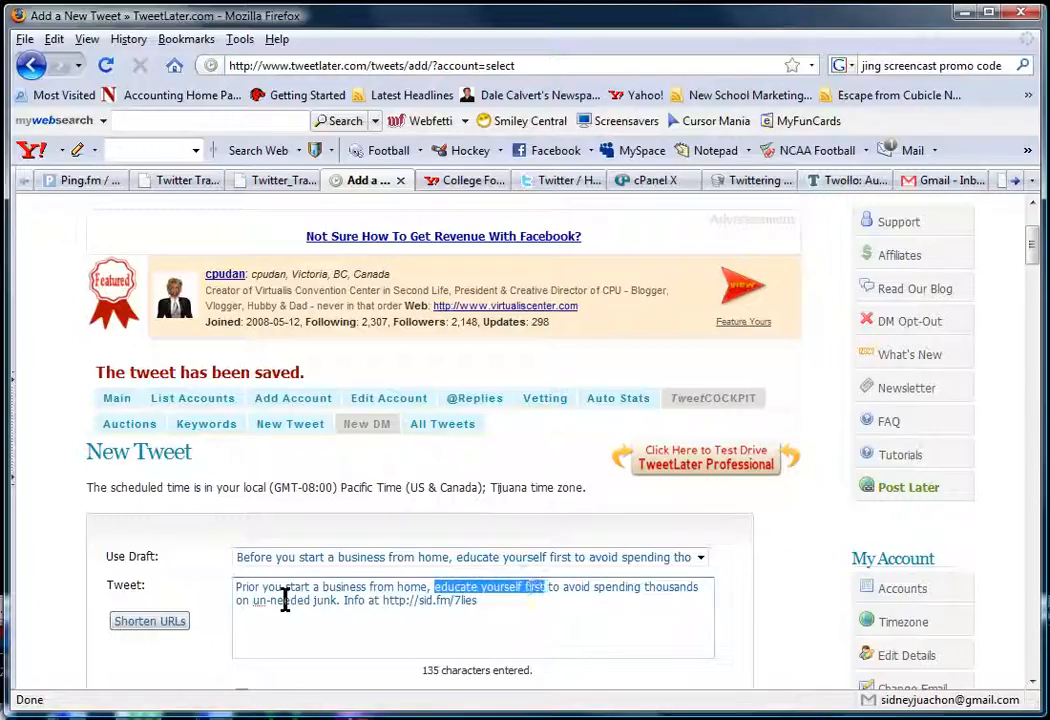
text(learn how)
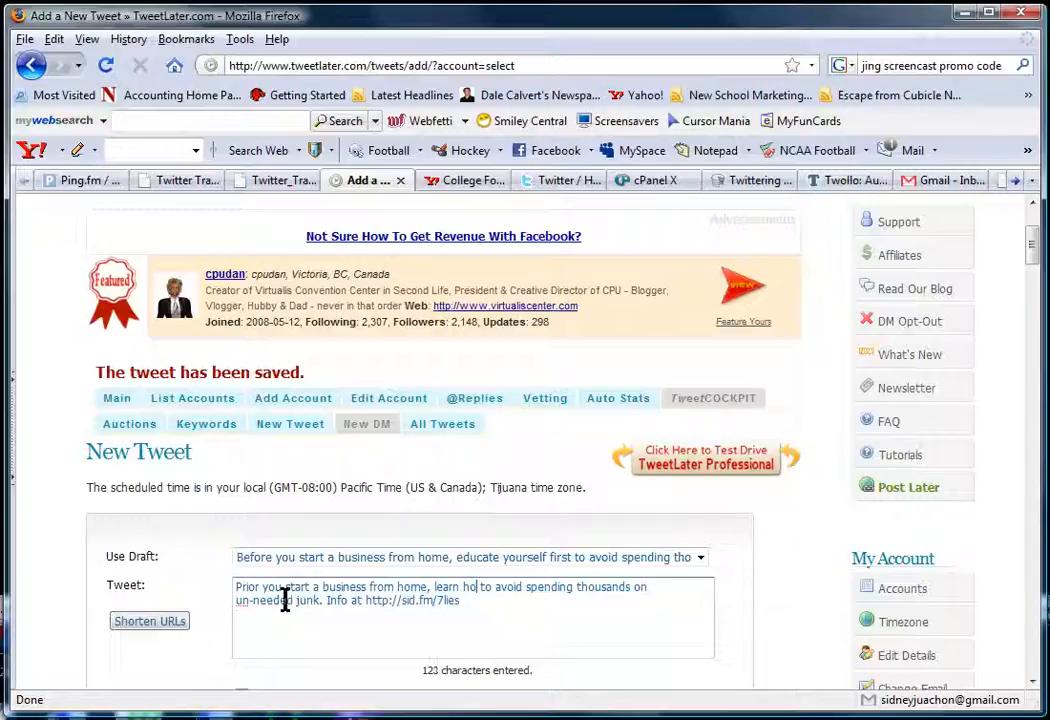
text(w)
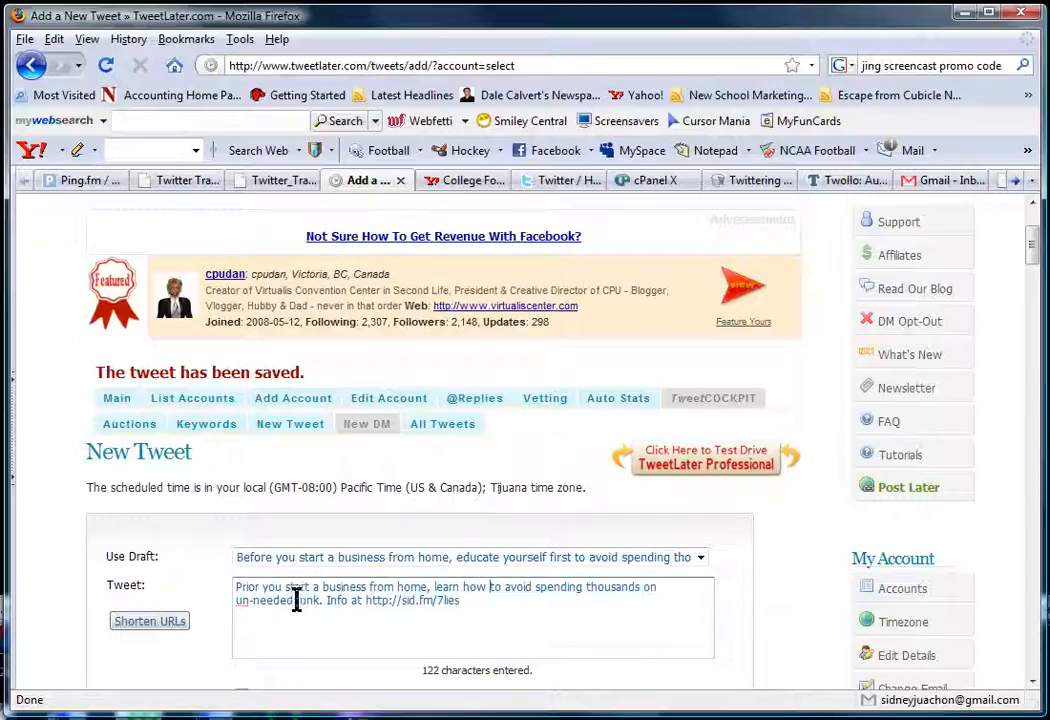
double_click(310, 600)
text(stuff)
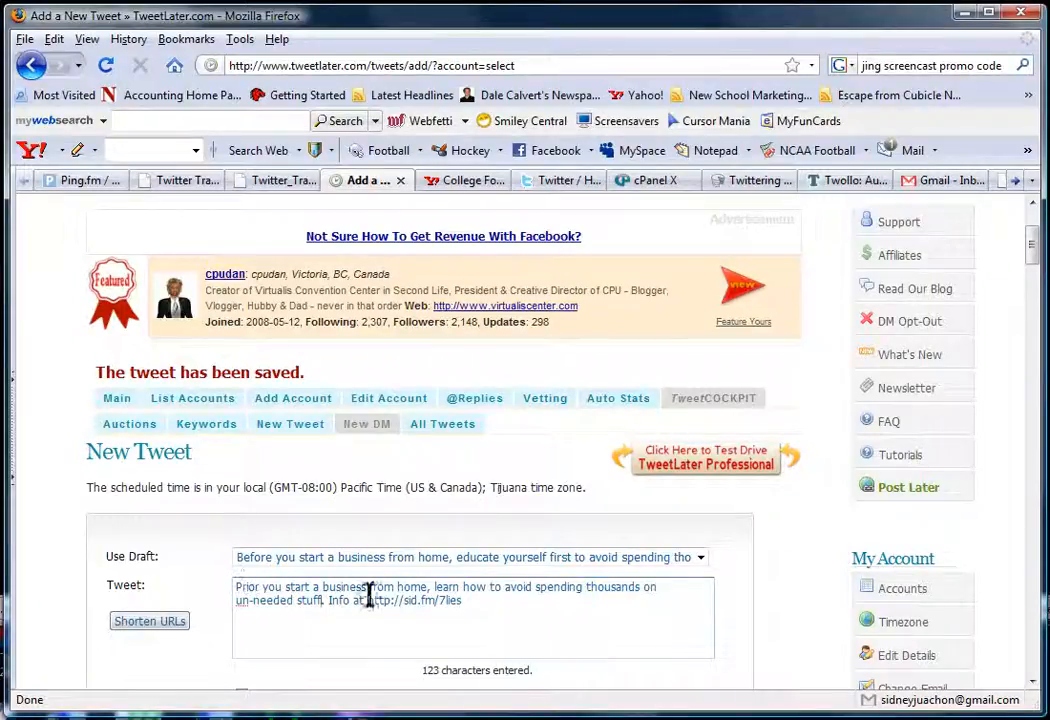
- Schedule the business tweet one hour out on the lesid account and save it
scroll(down, 3)
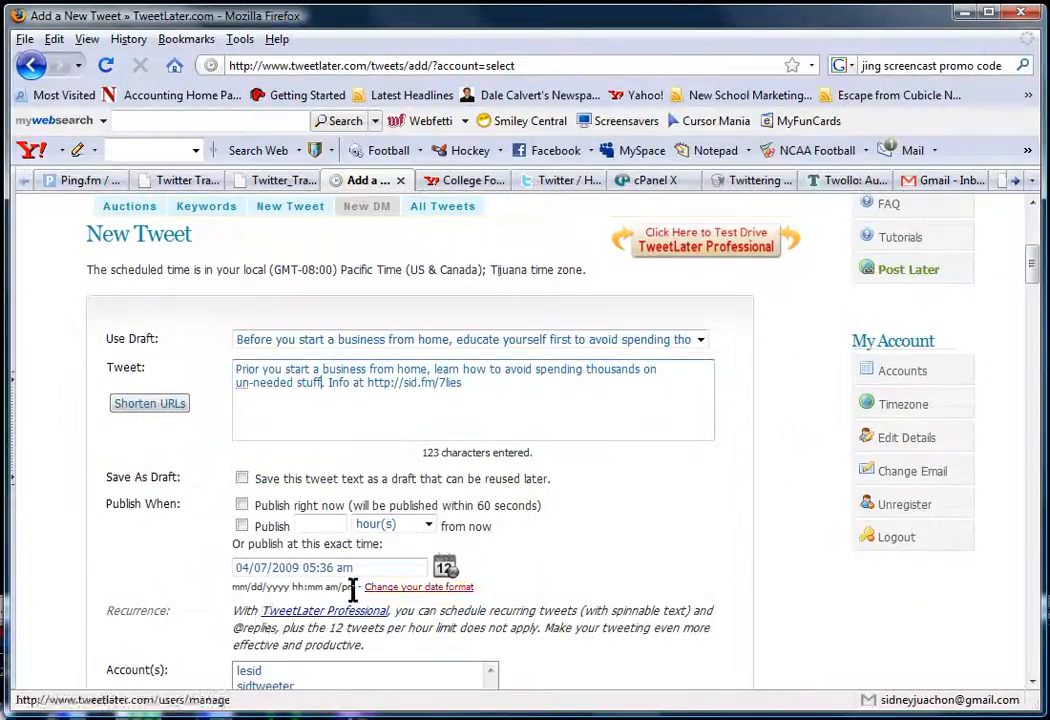
scroll(down, 3)
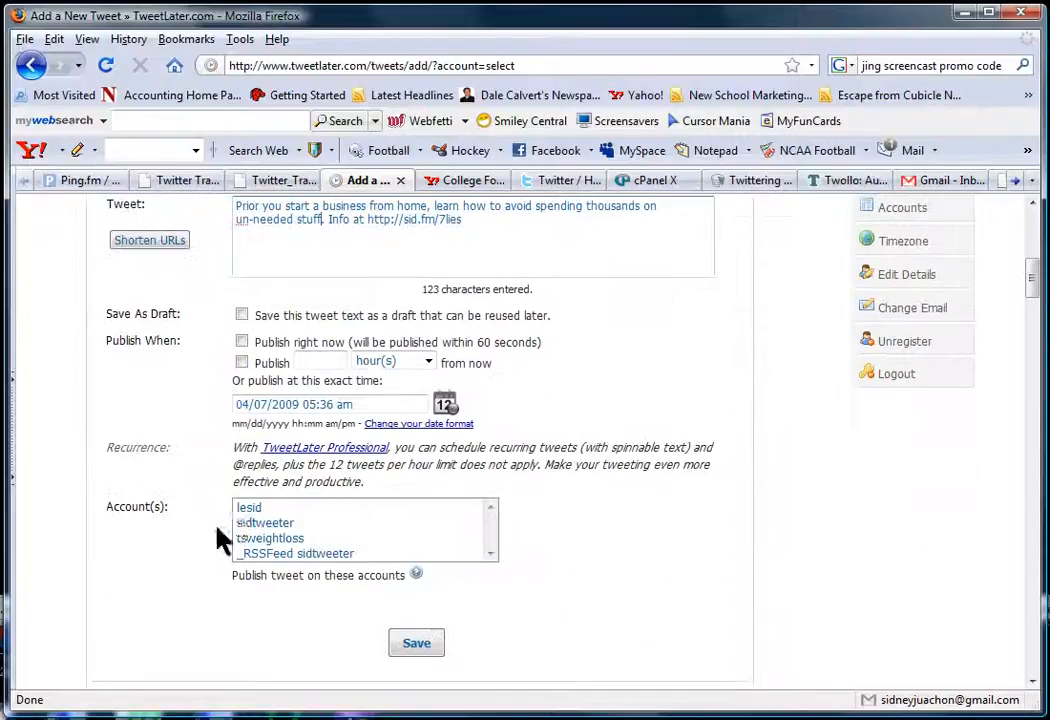
click(248, 507)
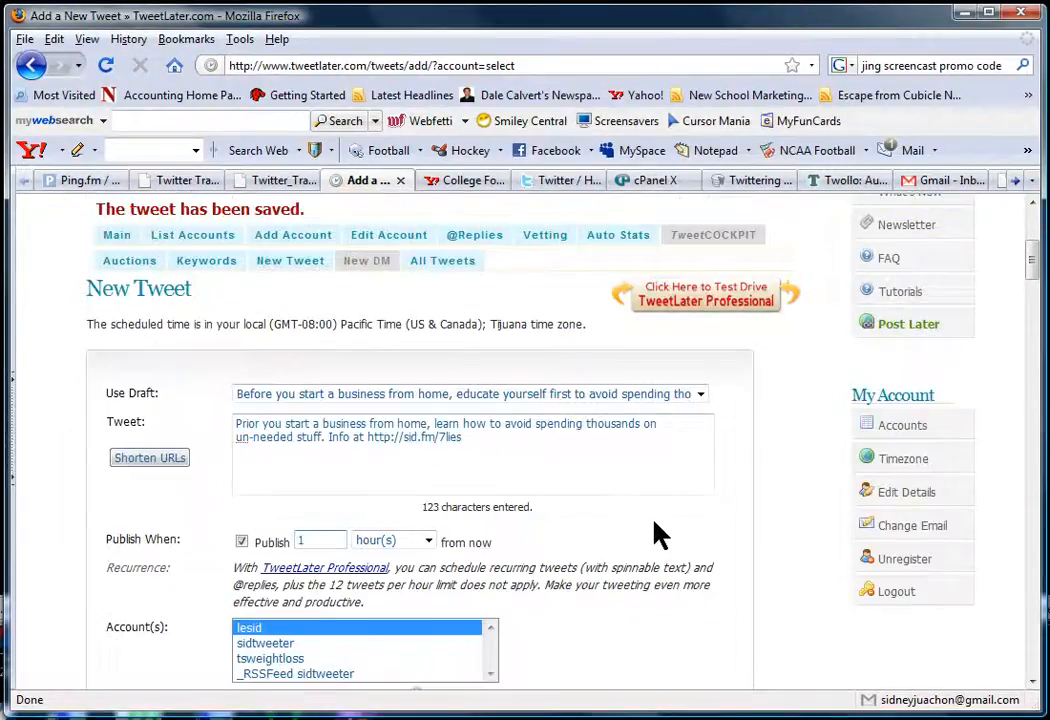
click(416, 655)
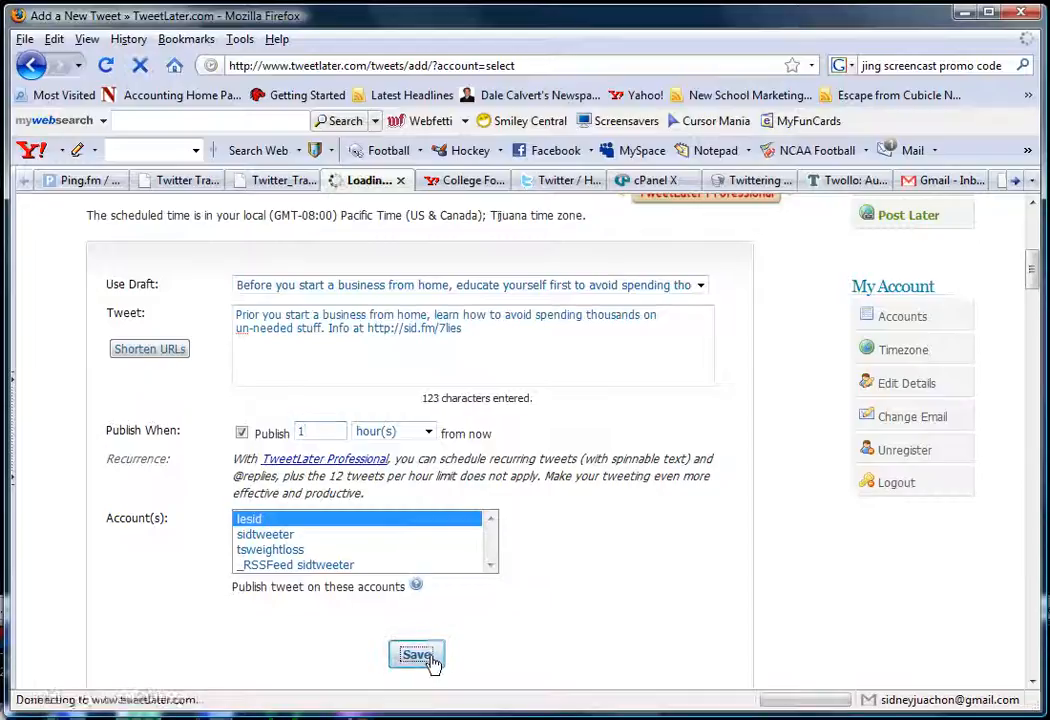
click(416, 654)
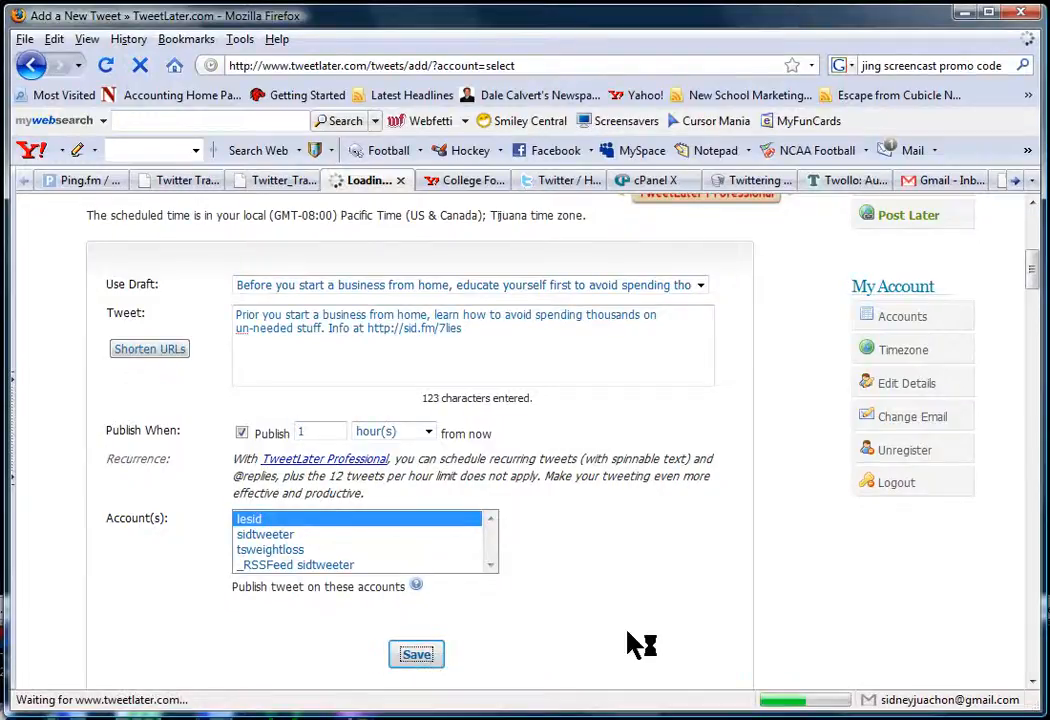
click(416, 654)
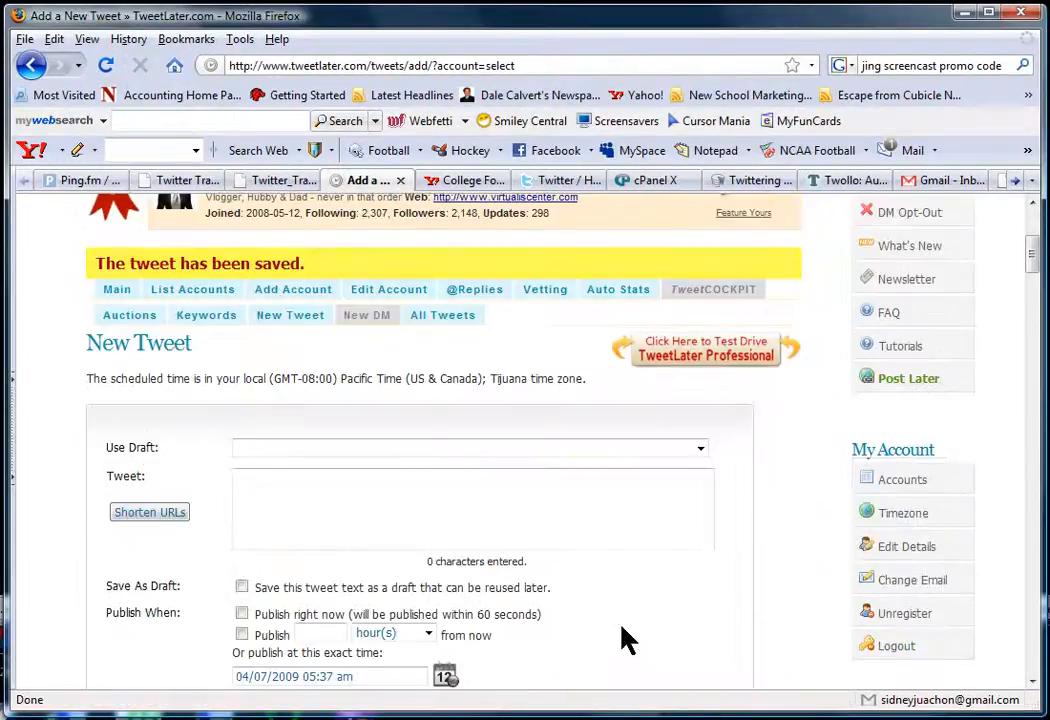
scroll(down, 3)
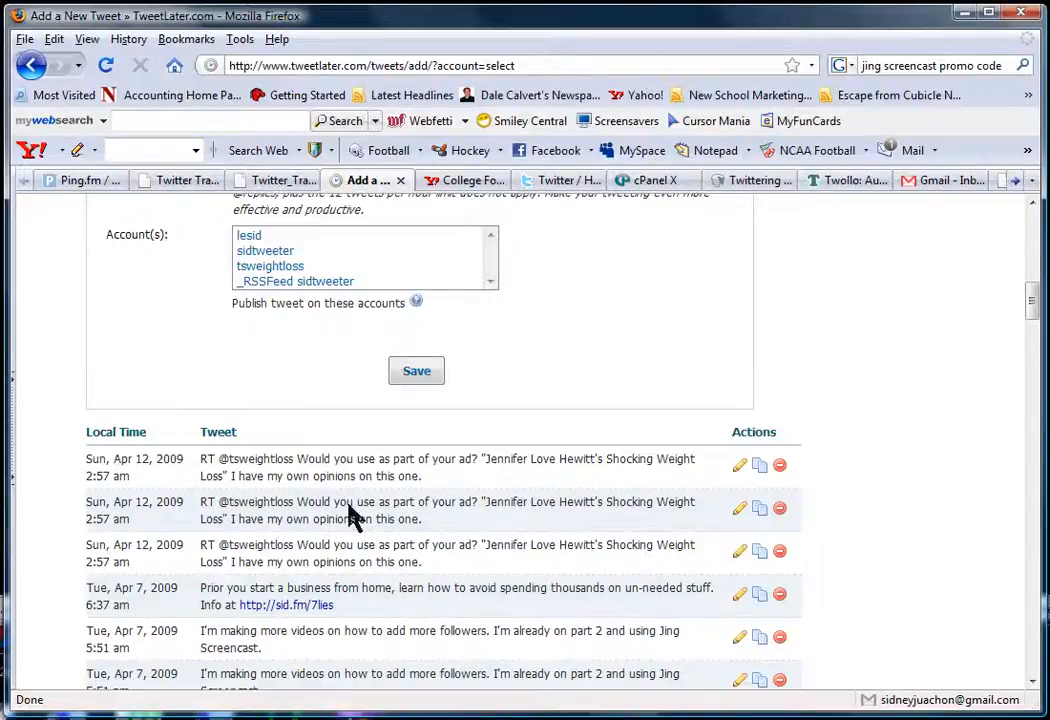
scroll(down, 3)
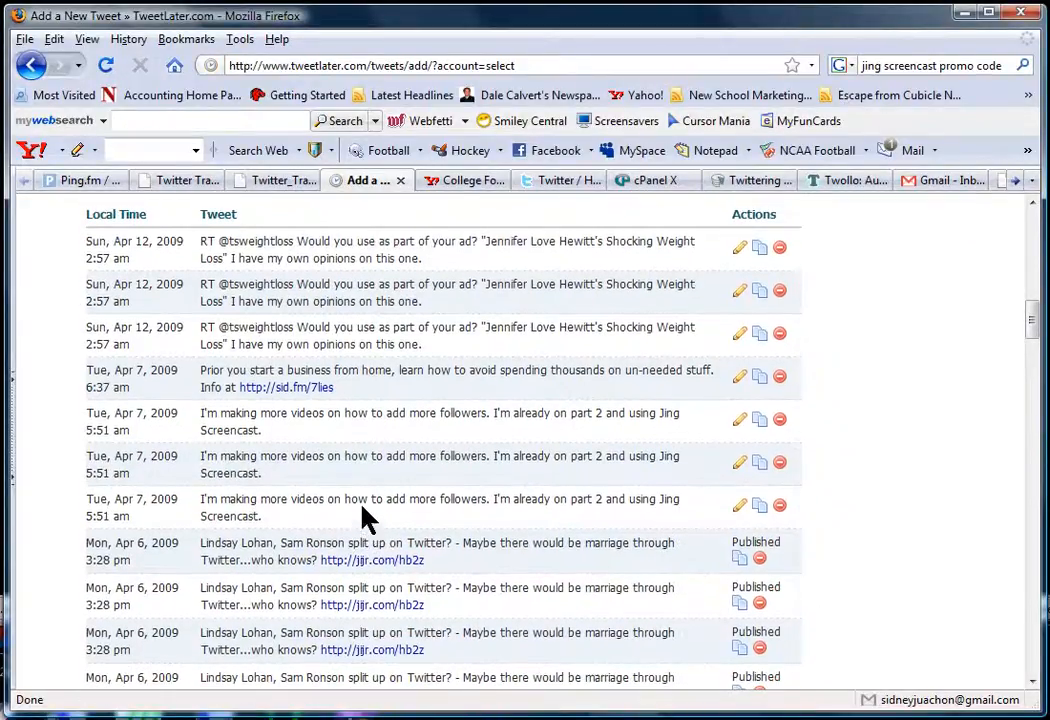
scroll(down, 3)
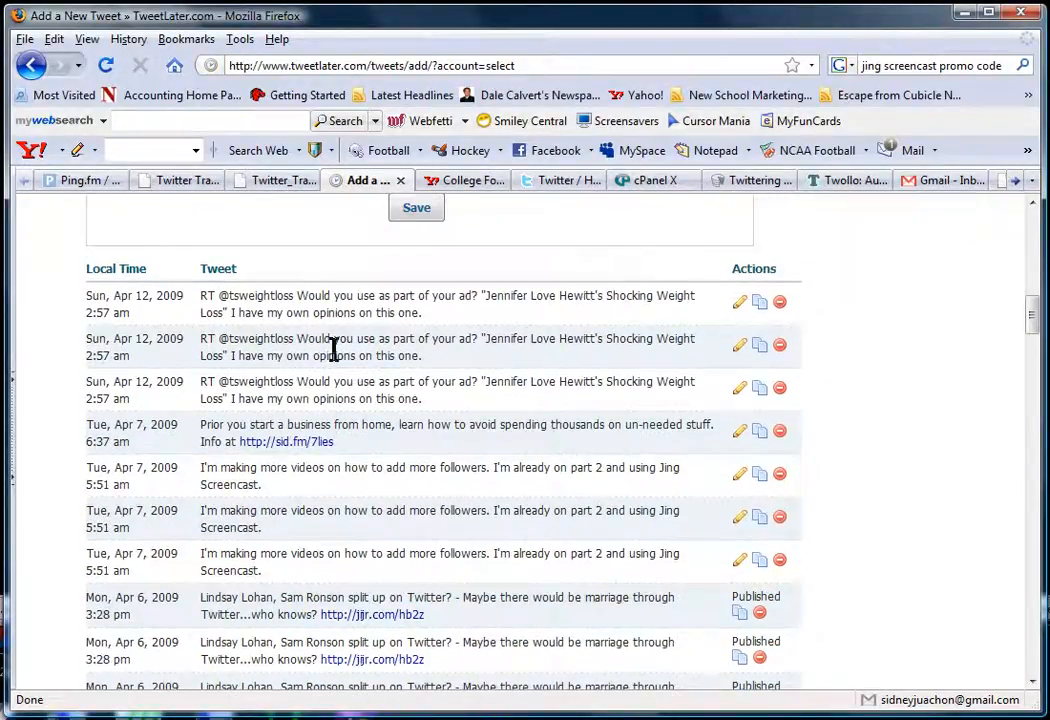
mouse_move(293, 350)
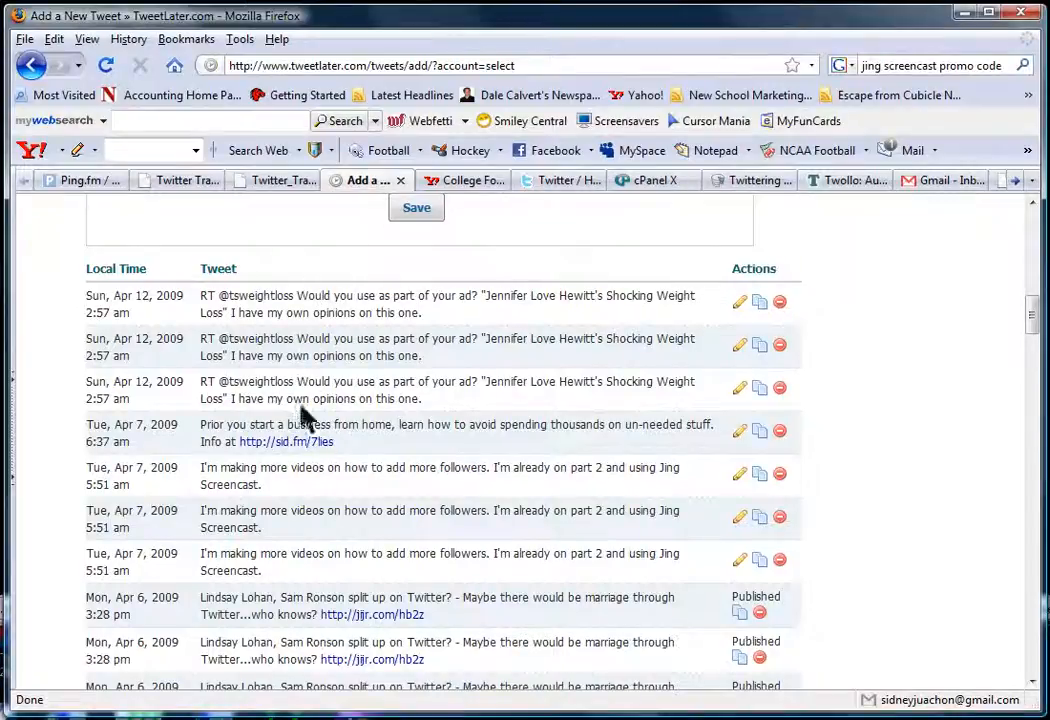
mouse_move(295, 580)
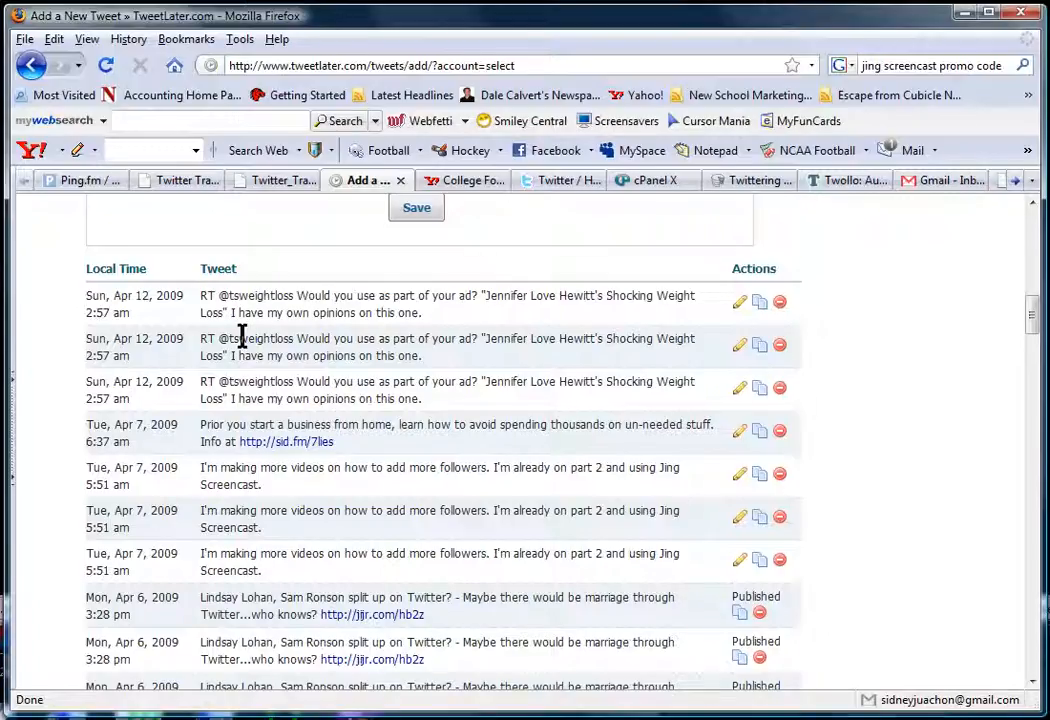
mouse_move(285, 543)
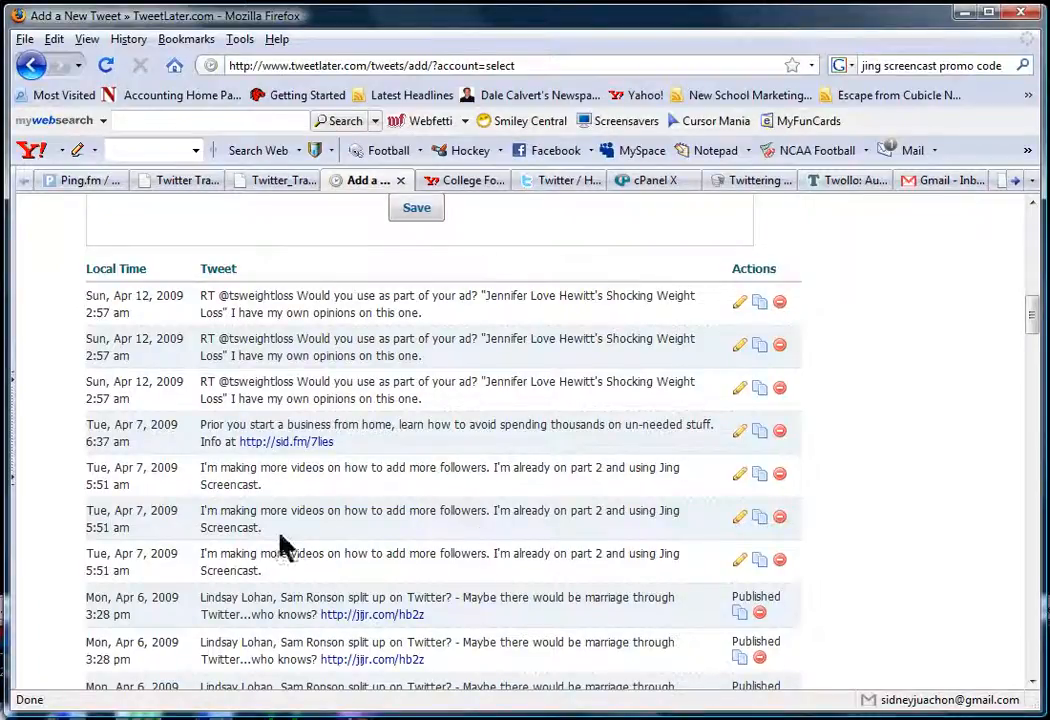
mouse_move(713, 517)
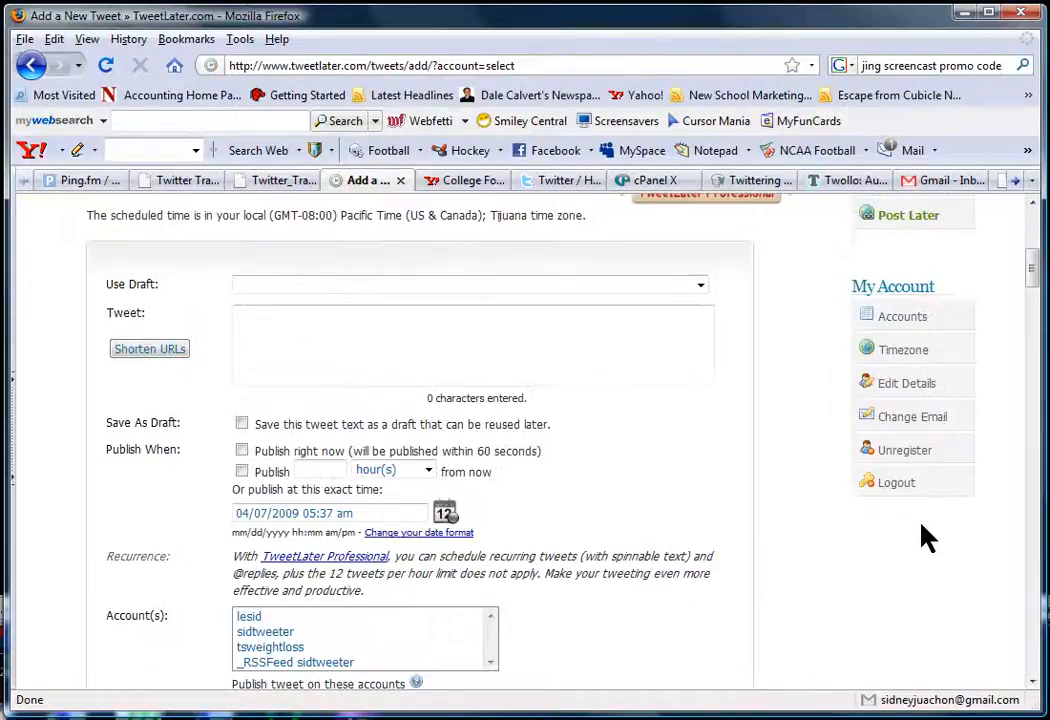
scroll(down, 3)
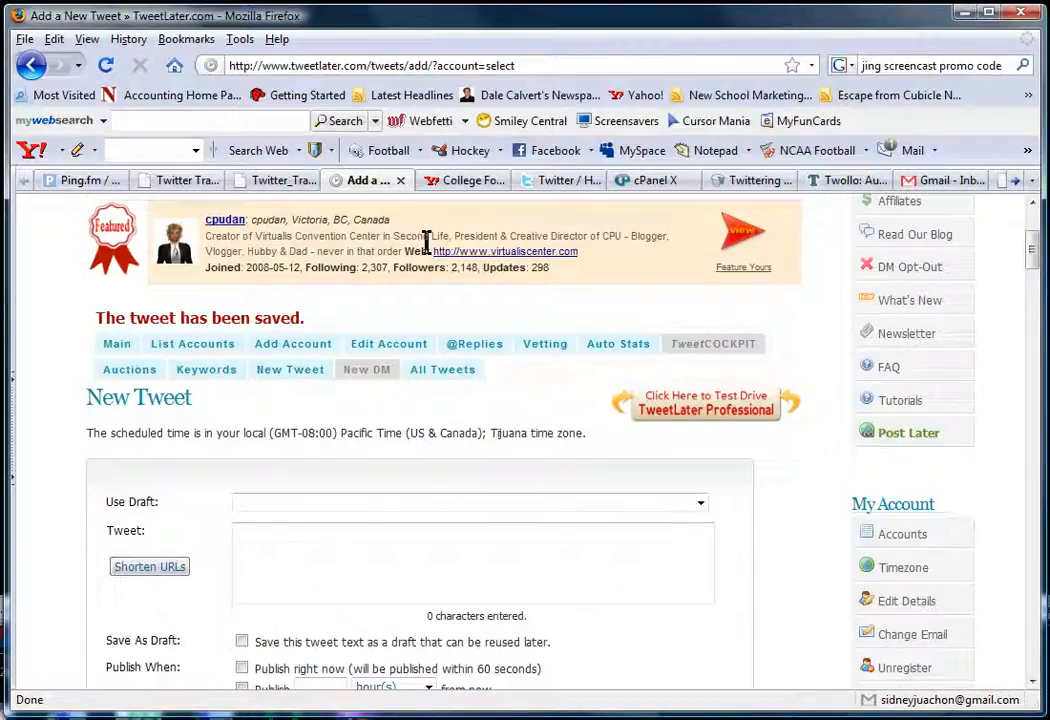
mouse_move(800, 503)
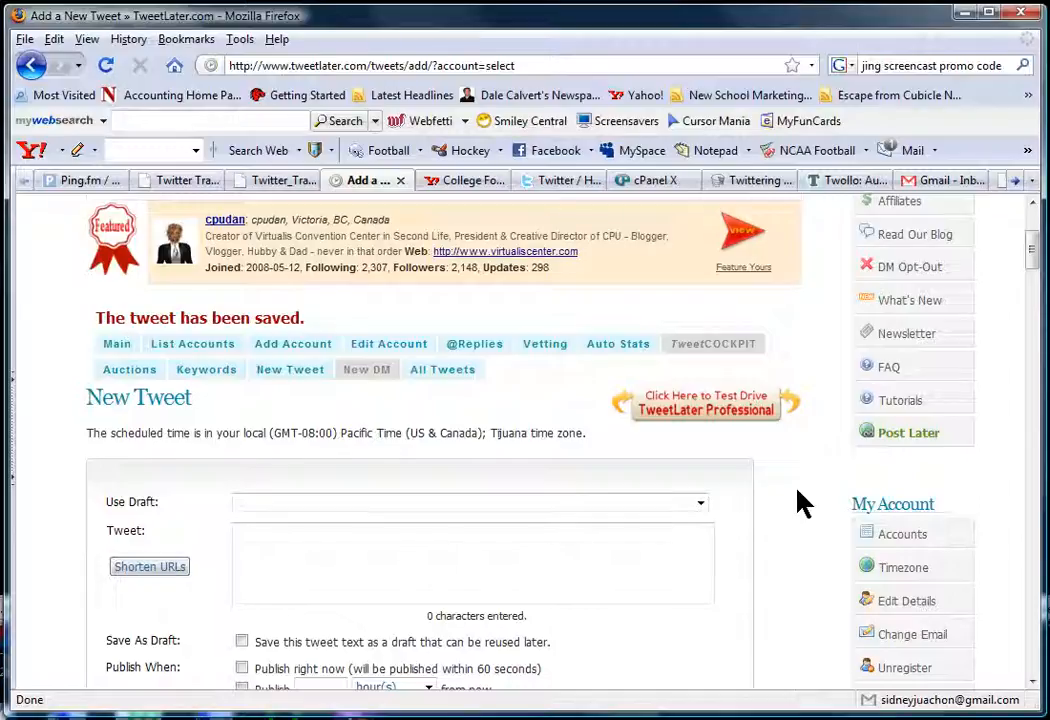
mouse_move(363, 658)
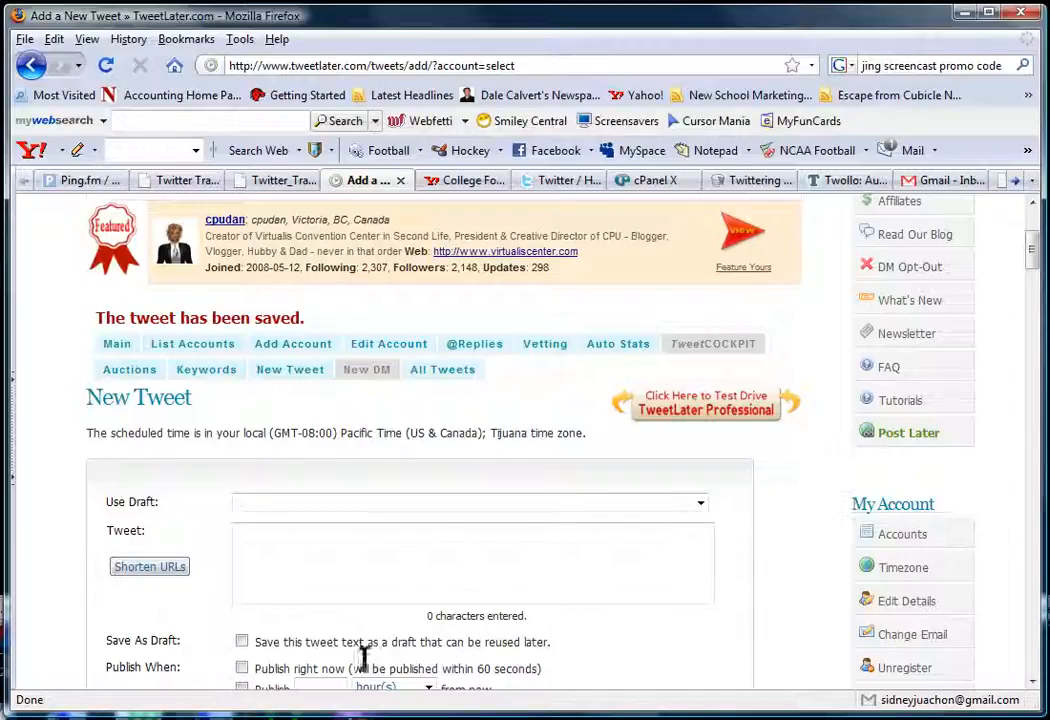